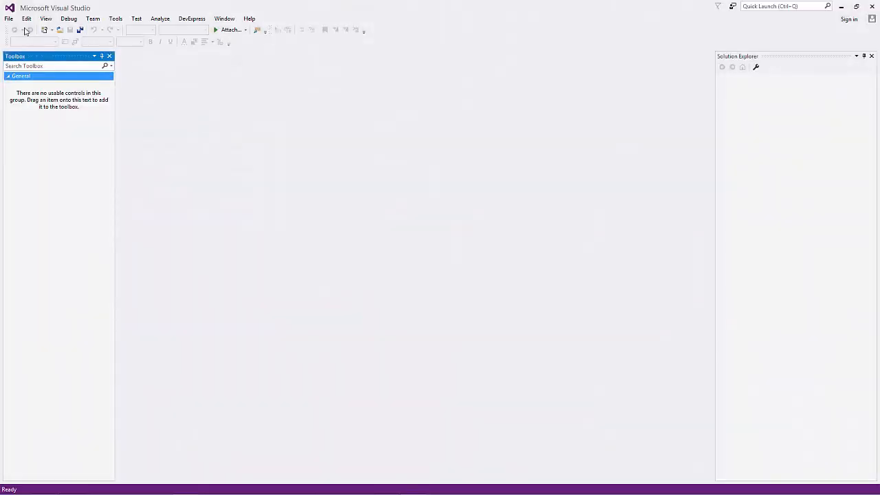
Start a new project named MvcReportDesigner from File > New > Project.
left_click(8, 19)
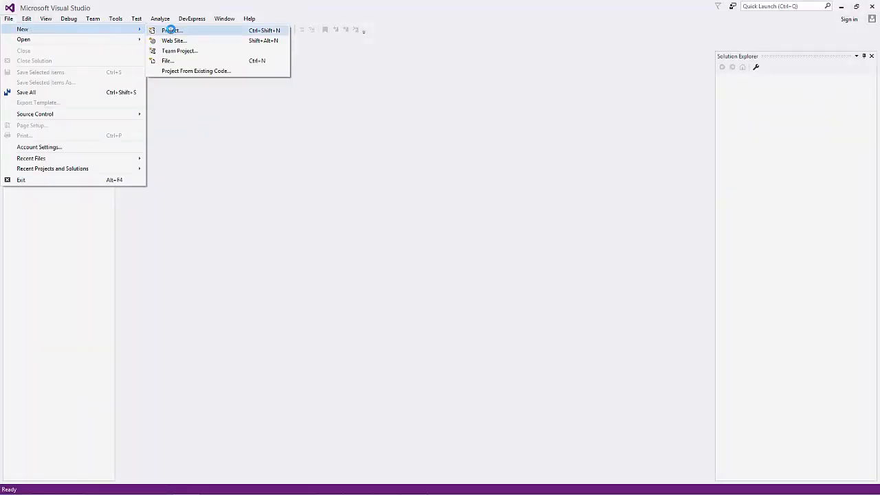
left_click(171, 31)
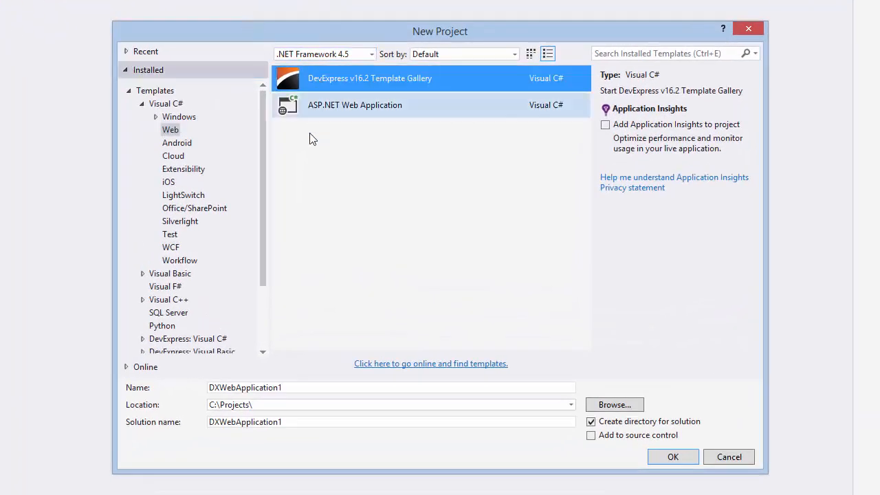
type("MvcReportDesigner")
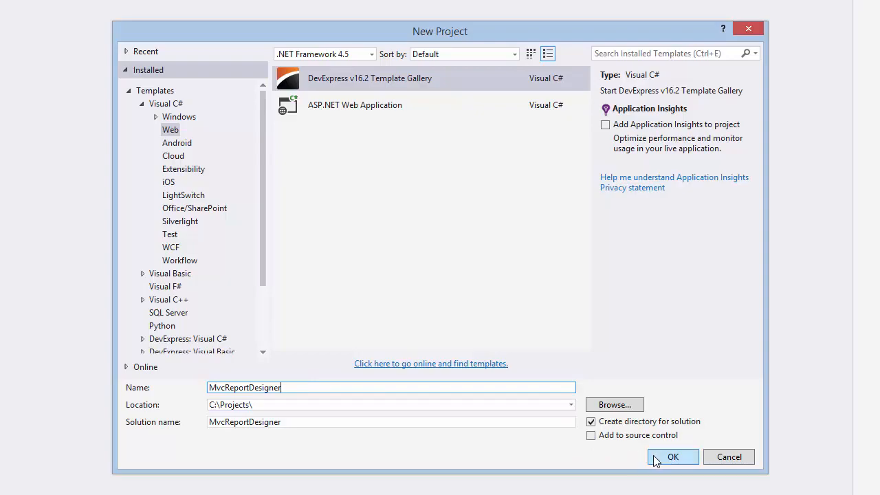
left_click(672, 456)
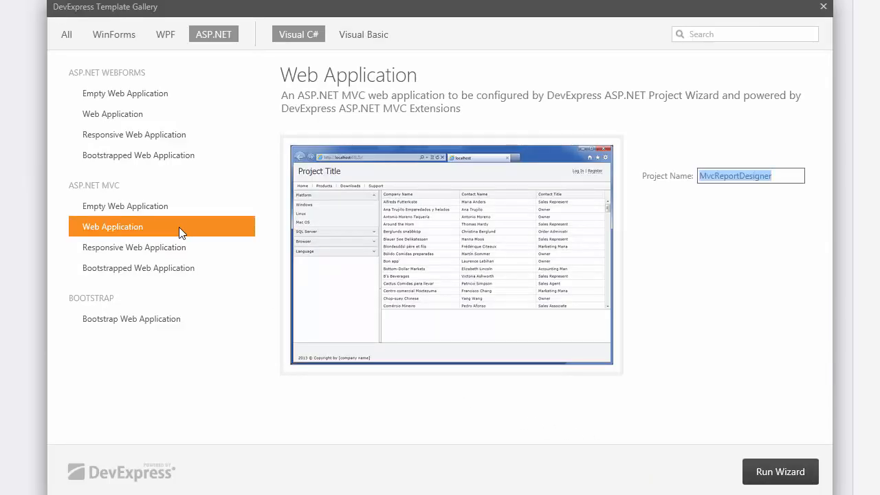
mouse_move(435, 358)
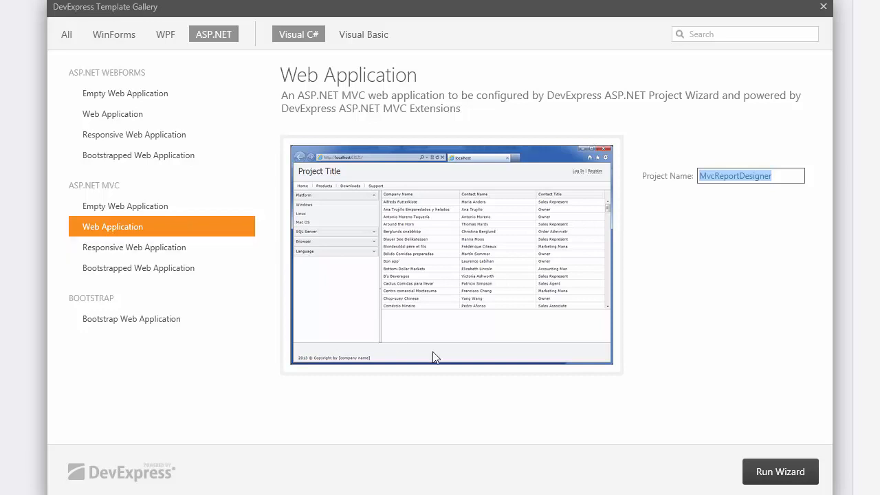
Run the ASP.NET MVC Web Application wizard with the Report suite checked and create the project.
left_click(781, 471)
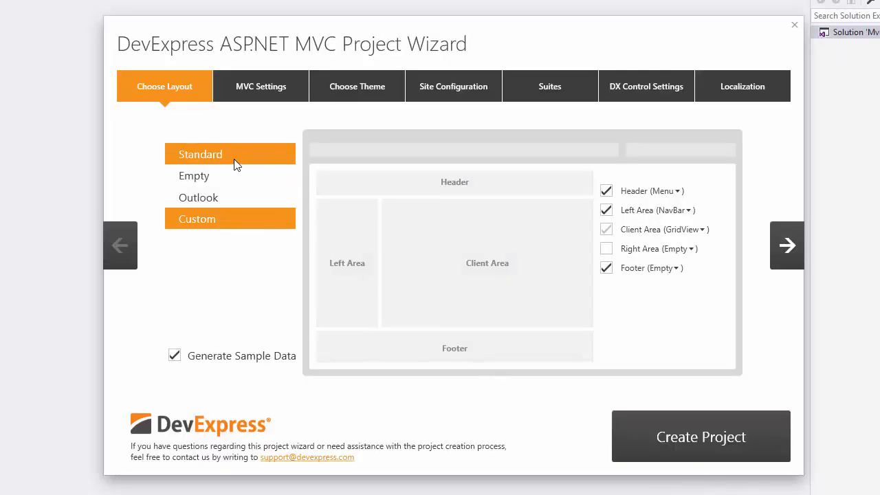
left_click(261, 85)
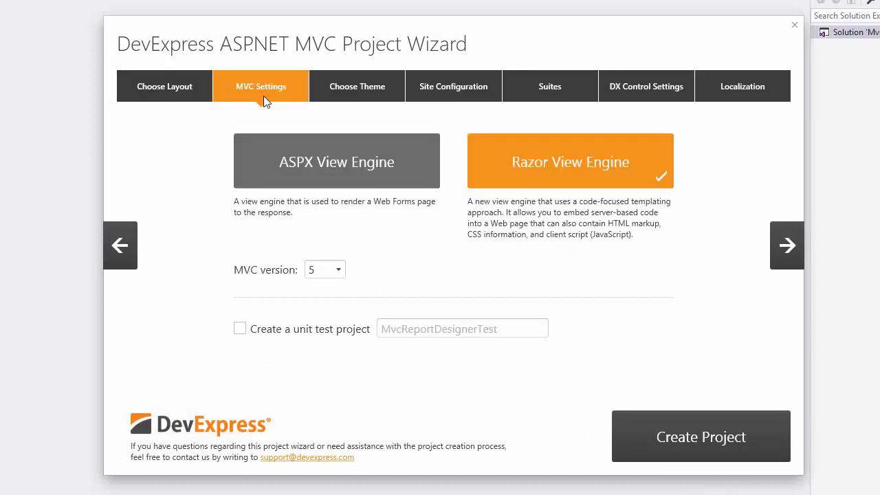
left_click(337, 269)
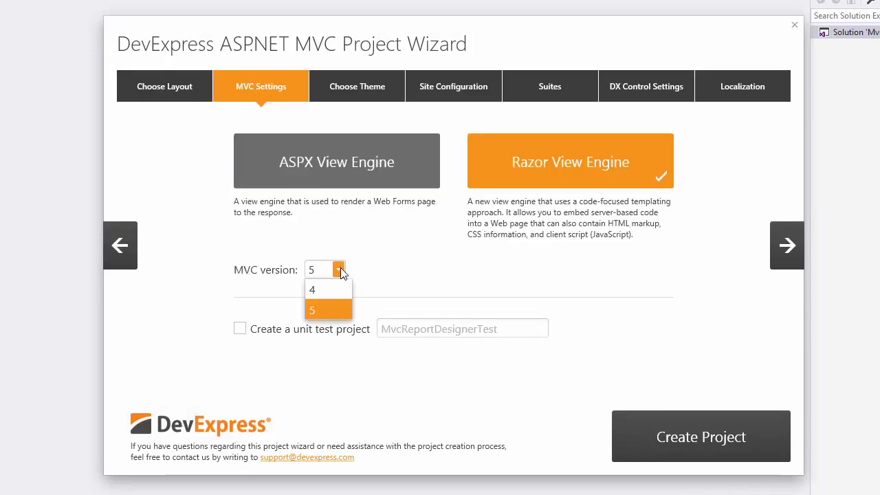
left_click(550, 85)
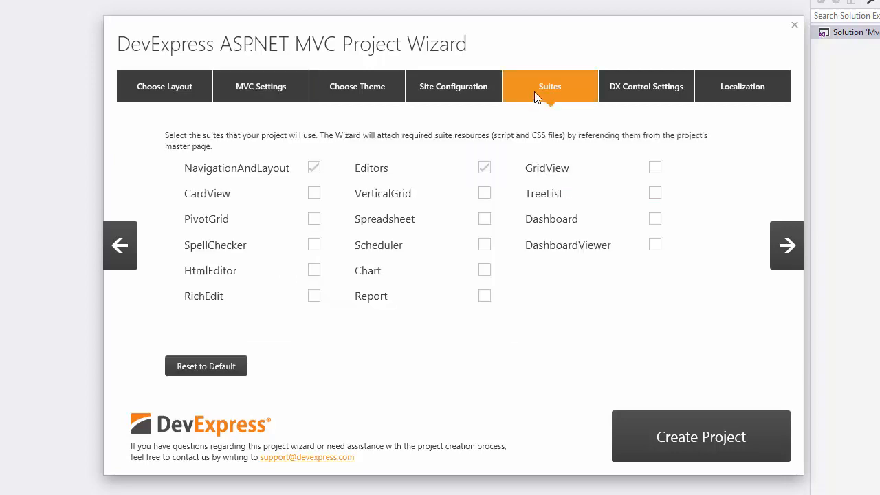
left_click(484, 295)
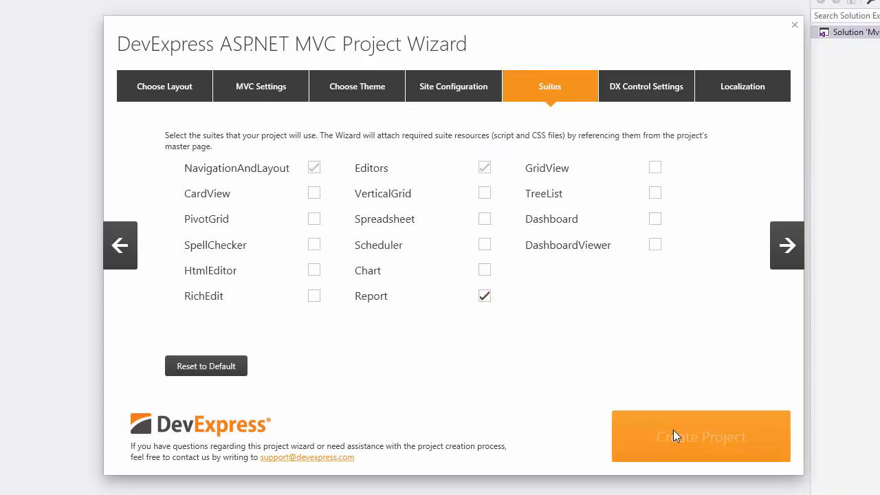
left_click(701, 436)
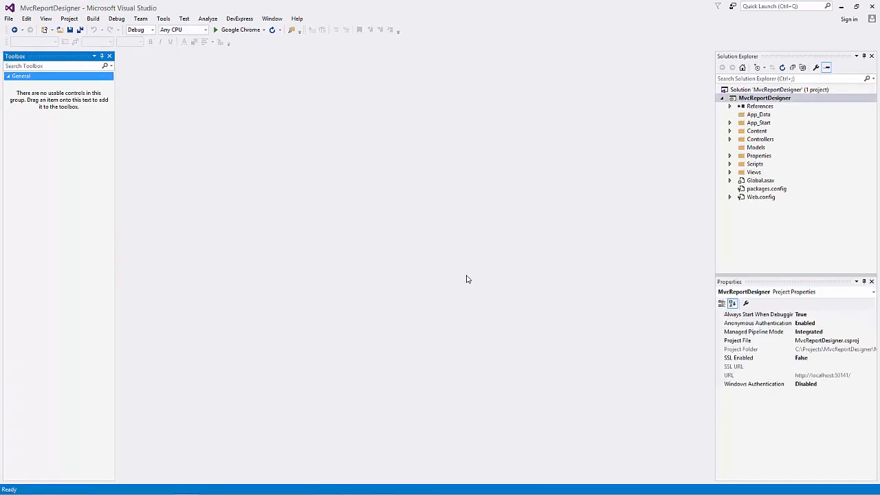
mouse_move(490, 275)
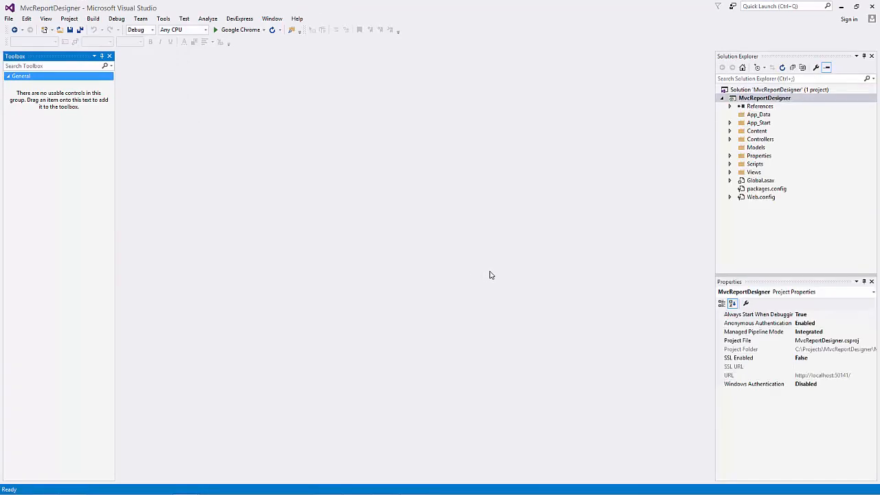
Review the devExpress section of Web.config, then open Views > Shared > _Layout.cshtml.
double_click(761, 196)
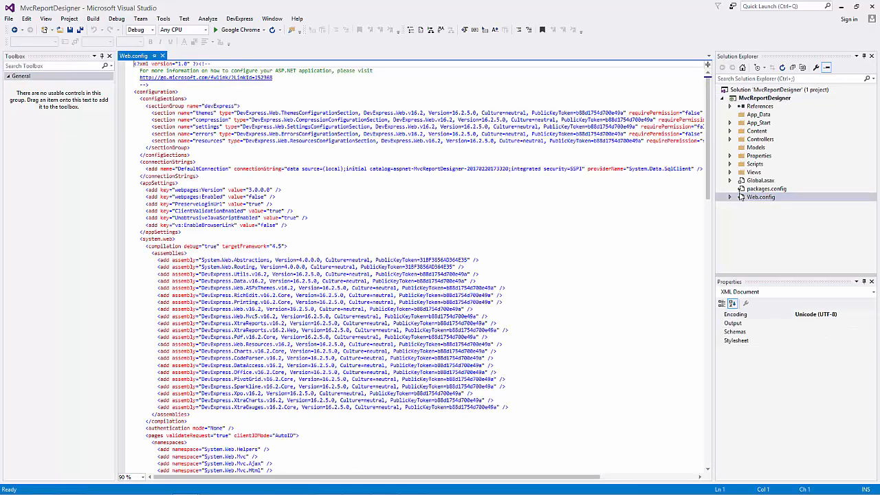
scroll("down", 3)
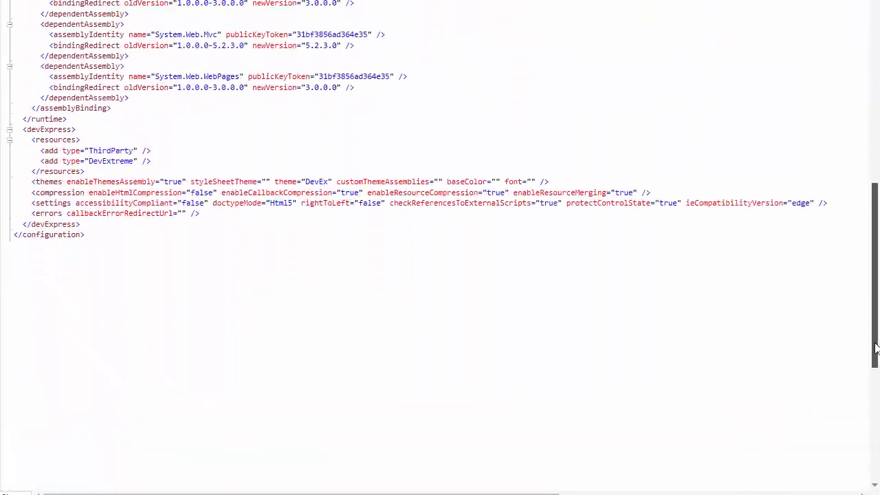
double_click(109, 140)
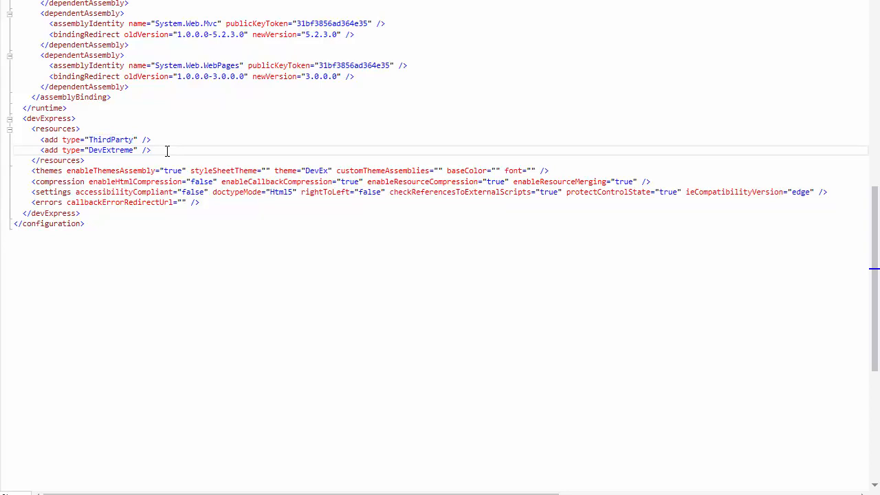
mouse_move(837, 249)
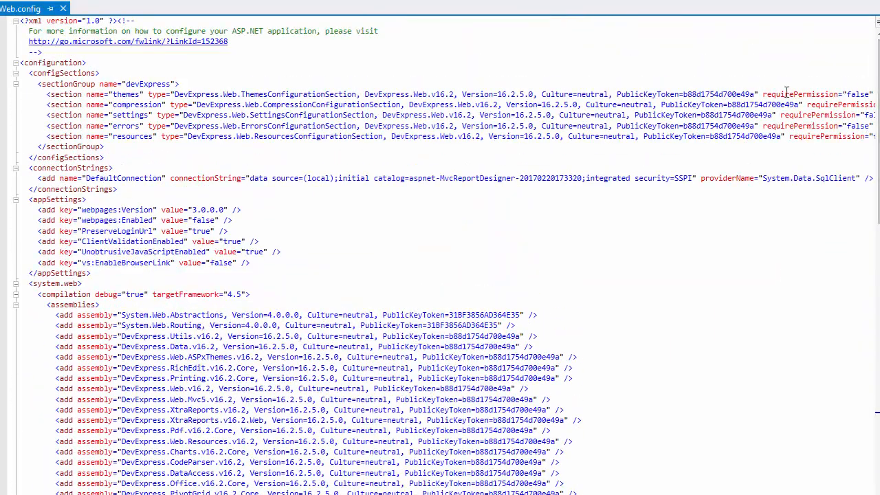
double_click(319, 136)
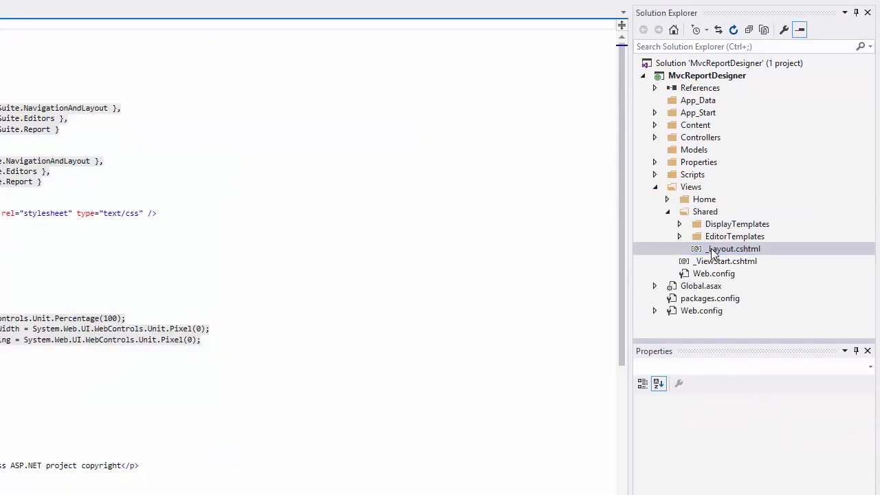
double_click(731, 248)
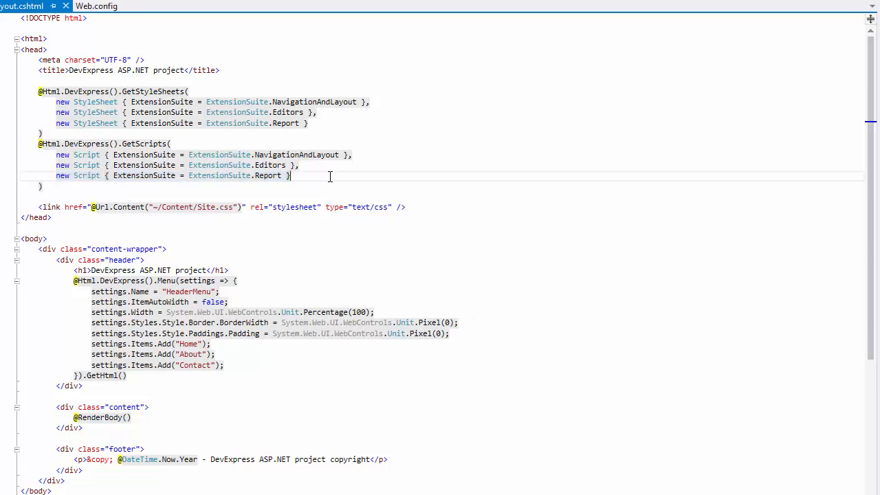
Add a new folder named Reports to the MvcReportDesigner project.
right_click(707, 72)
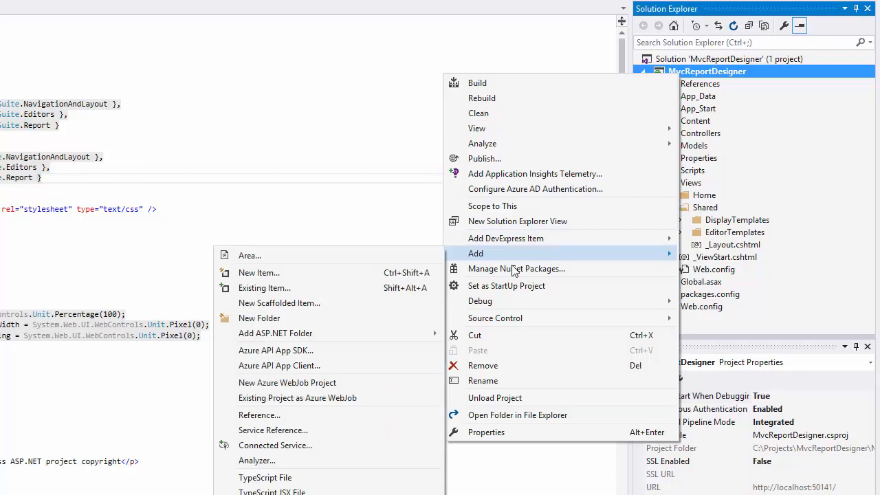
left_click(259, 318)
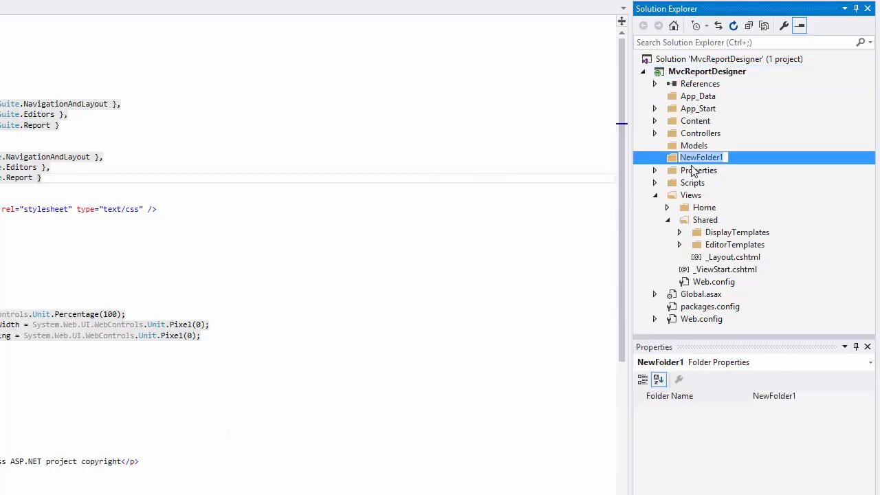
type("Reports")
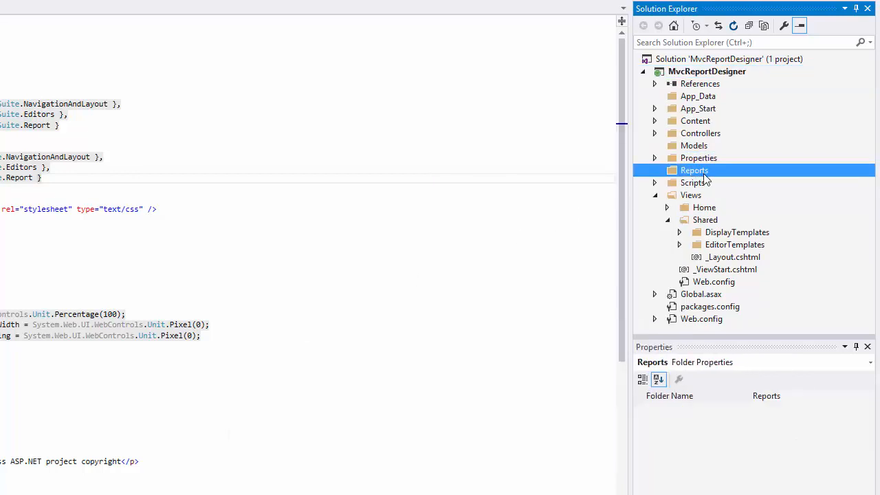
Add a DevExpress v16.2 Report Wizard item to Reports as an Empty Report, XtraReport1.cs.
right_click(693, 170)
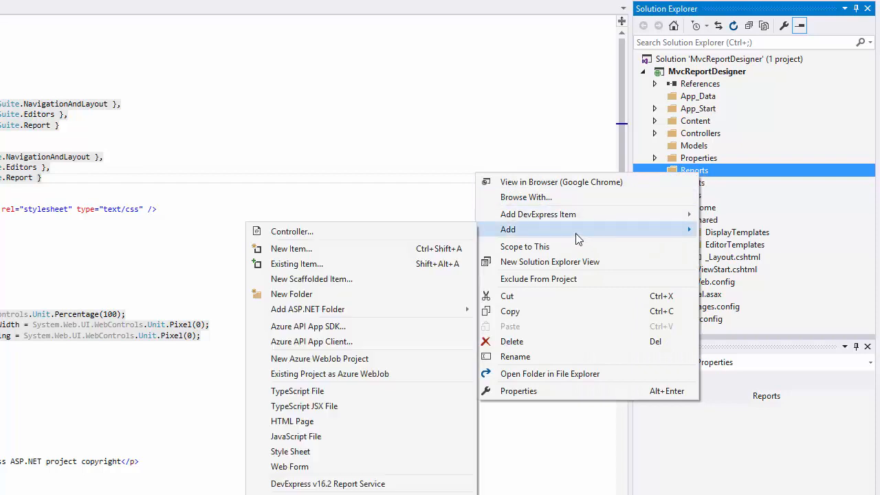
left_click(292, 247)
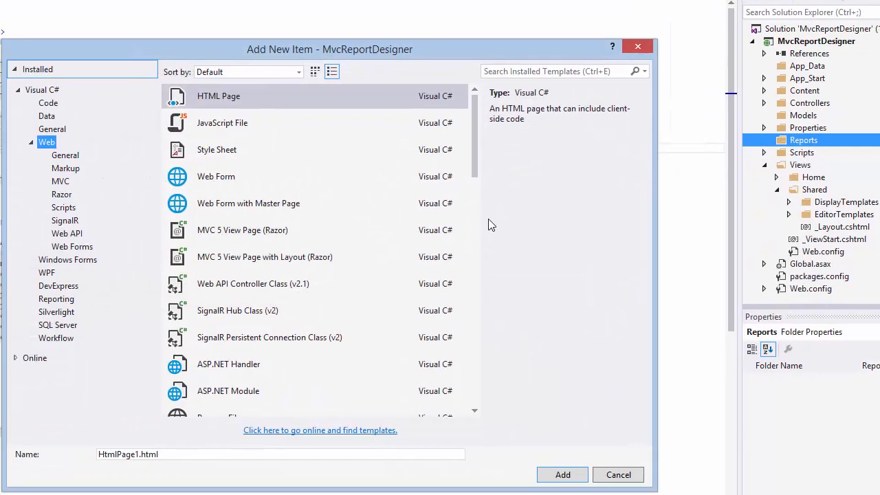
left_click(55, 298)
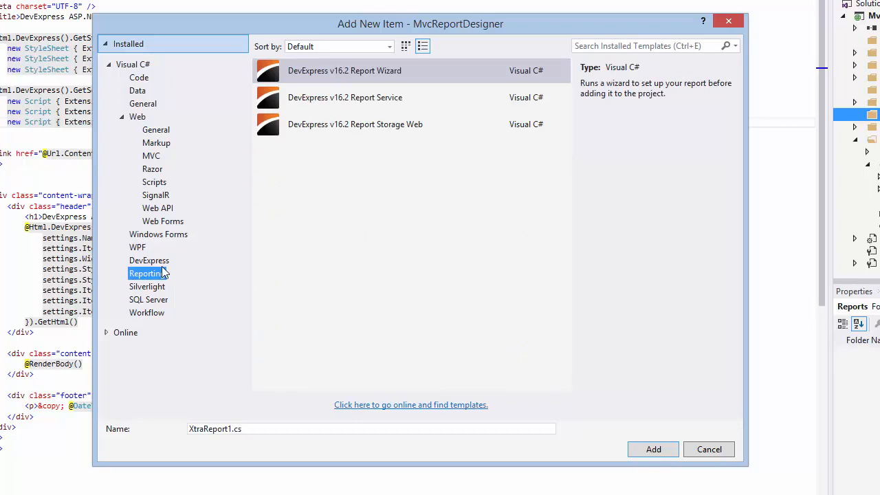
left_click(345, 70)
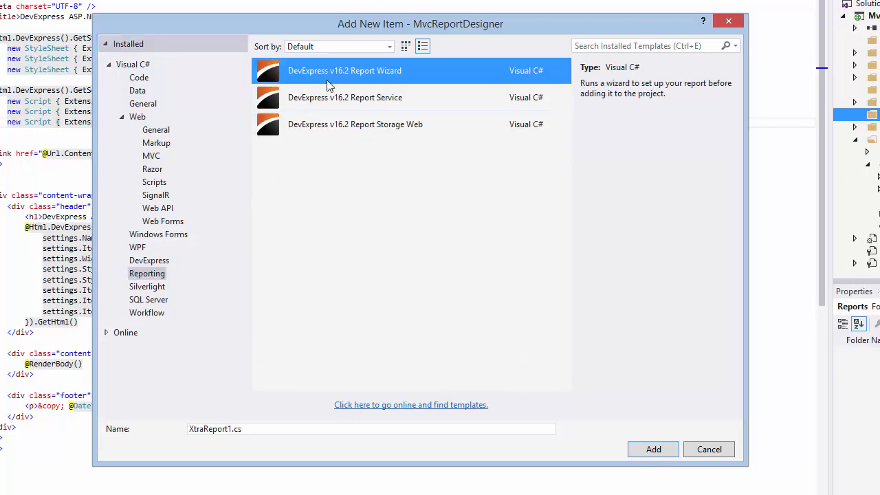
left_click(651, 448)
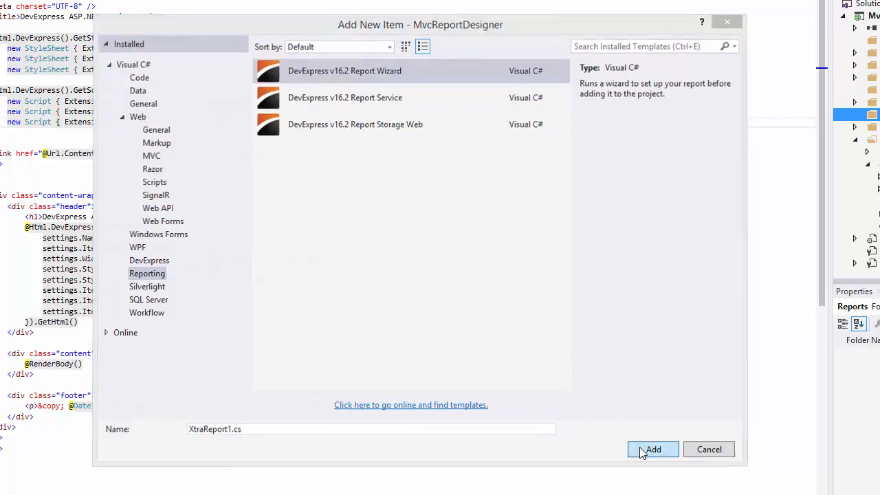
left_click(651, 448)
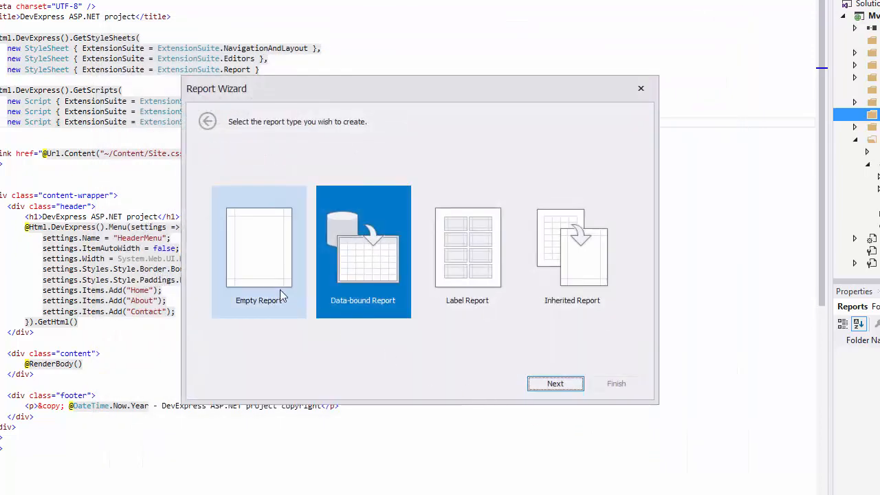
left_click(260, 251)
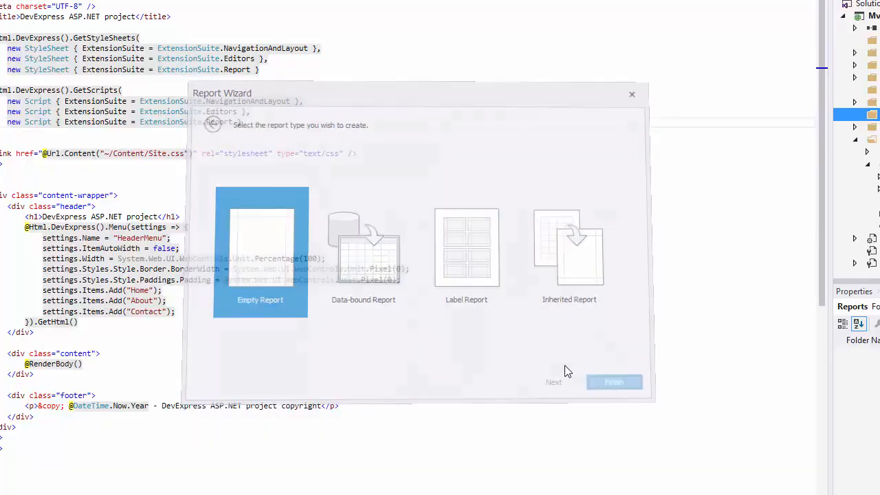
left_click(613, 382)
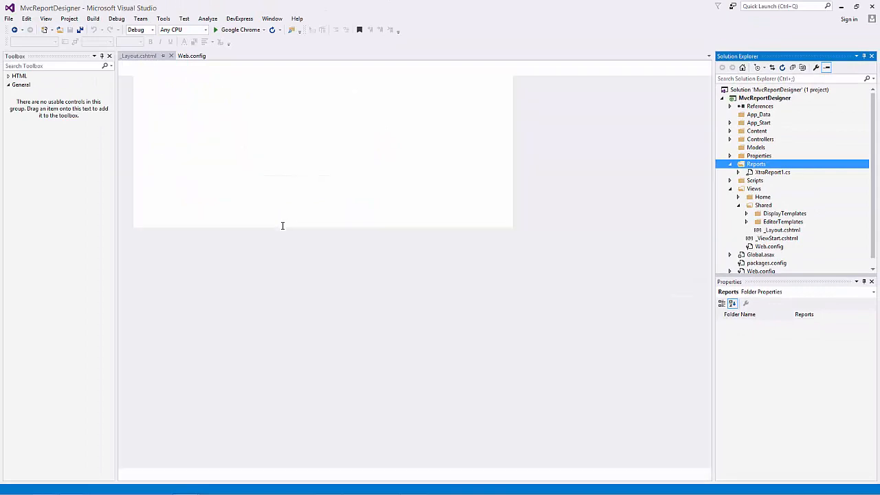
Open XtraReport1.cs in the designer for the Units In Stock / Unit Price layout, then return to Solution Explorer.
double_click(770, 171)
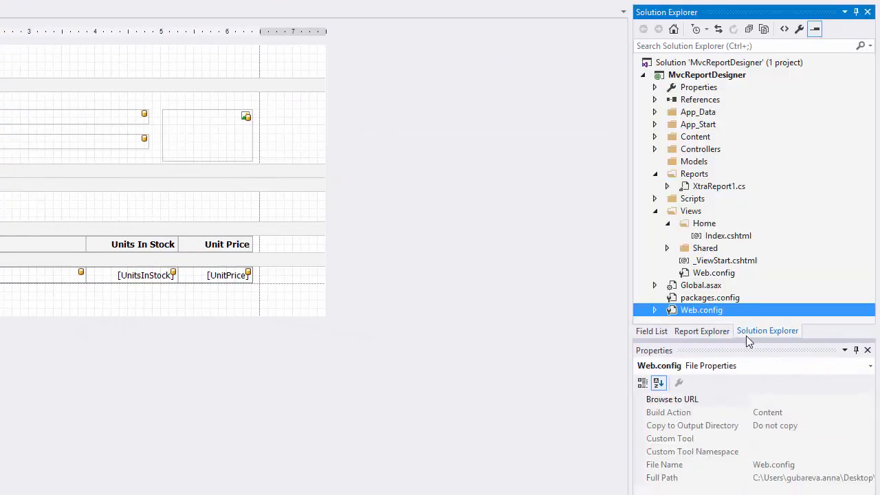
left_click(729, 235)
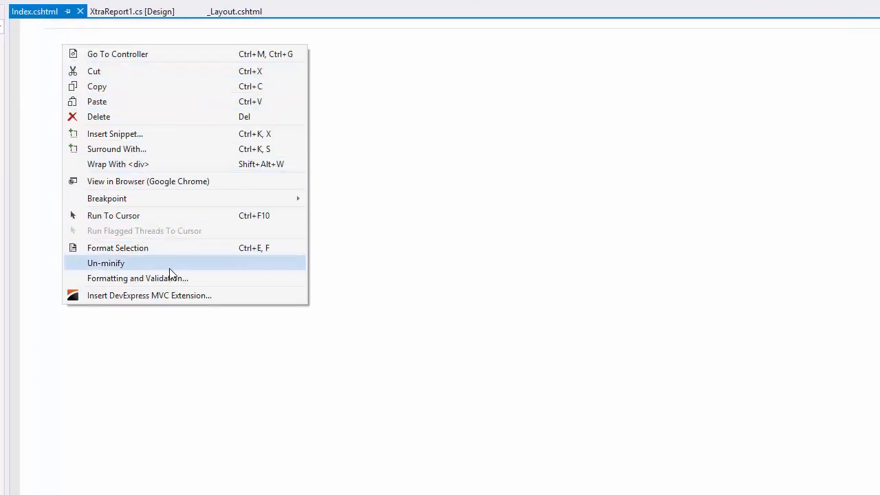
mouse_move(176, 294)
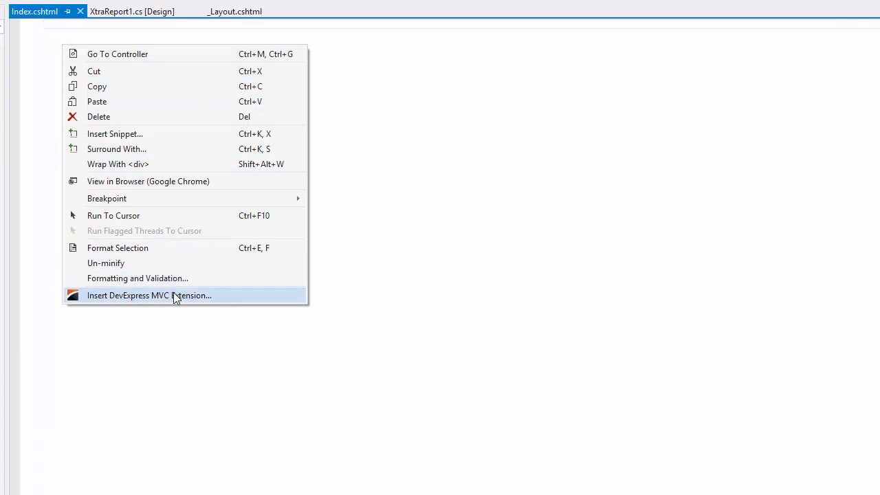
Insert a DevExpress ReportDesigner extension into Index.cshtml with Model class XtraReport1.
left_click(149, 294)
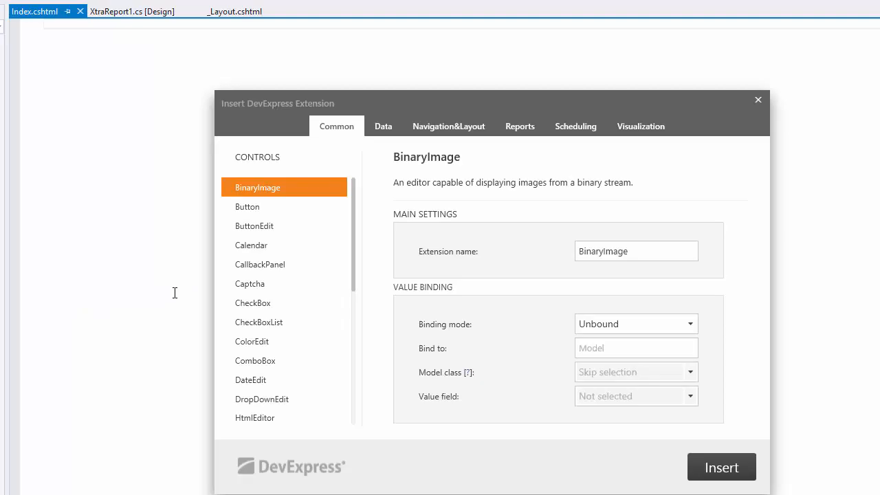
left_click(519, 127)
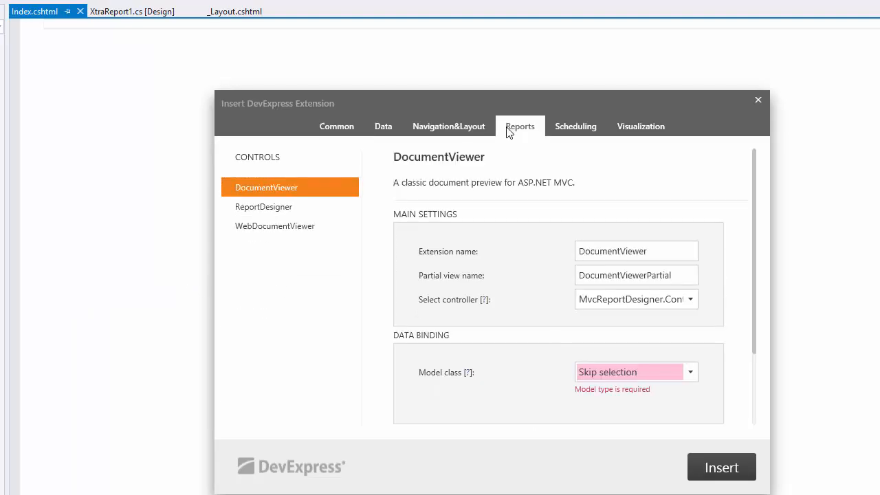
left_click(264, 206)
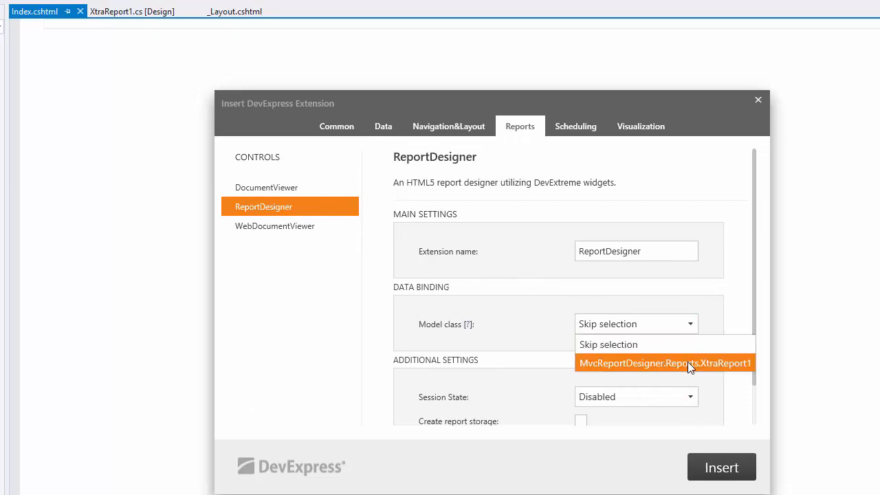
left_click(664, 363)
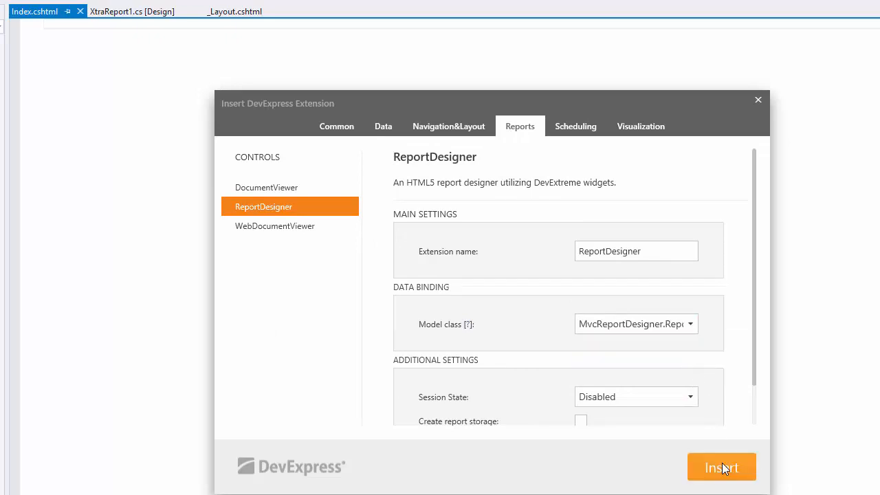
left_click(720, 468)
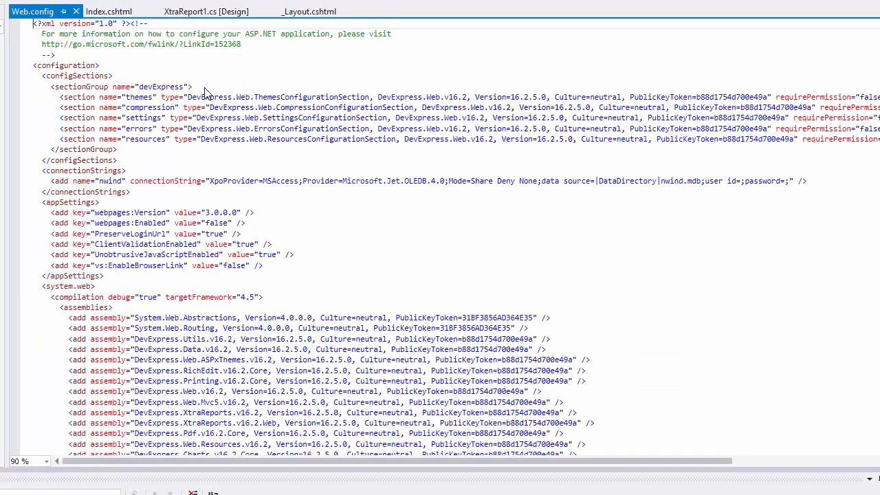
left_click(108, 11)
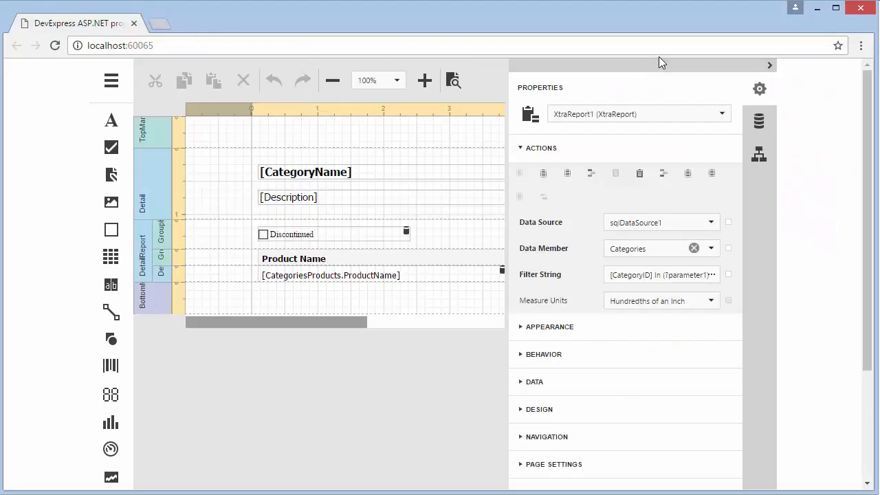
left_click(770, 66)
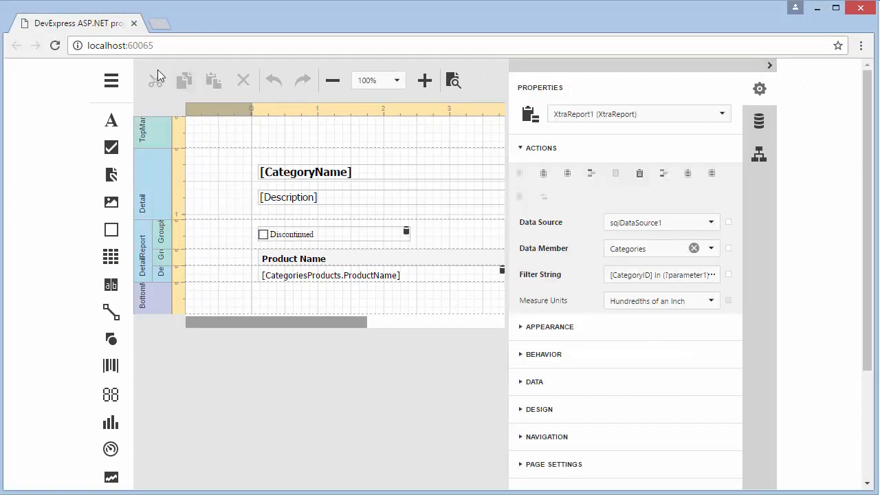
left_click(110, 80)
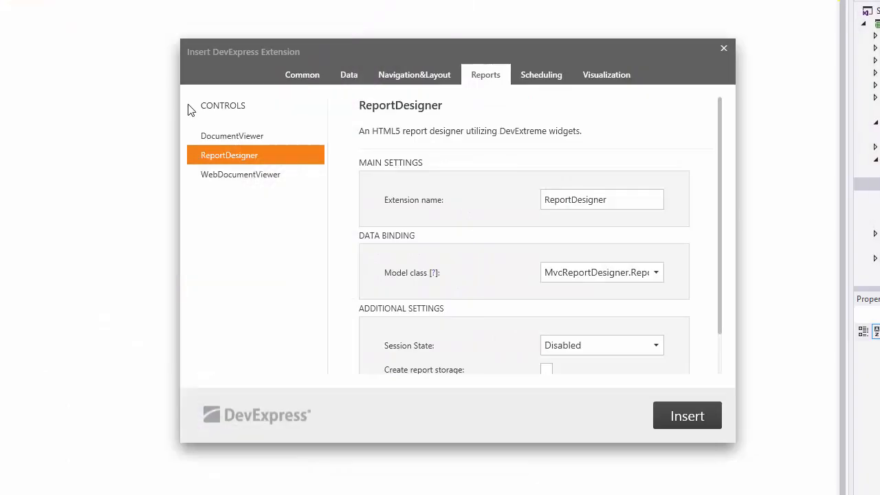
mouse_move(272, 116)
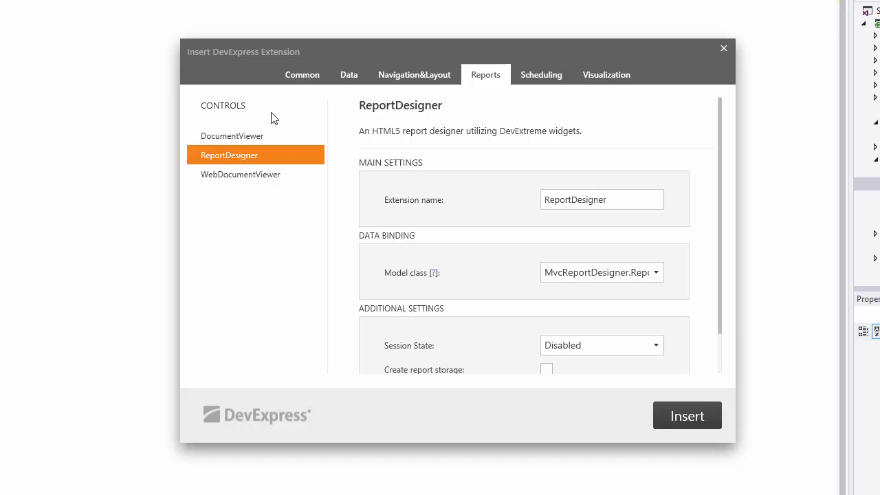
Re-insert the ReportDesigner extension with Create report storage checked.
scroll("down", 3)
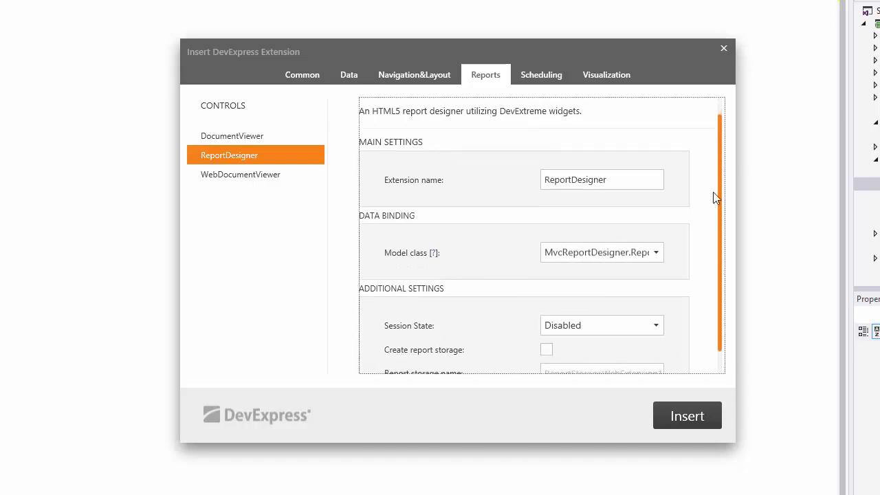
scroll("down", 3)
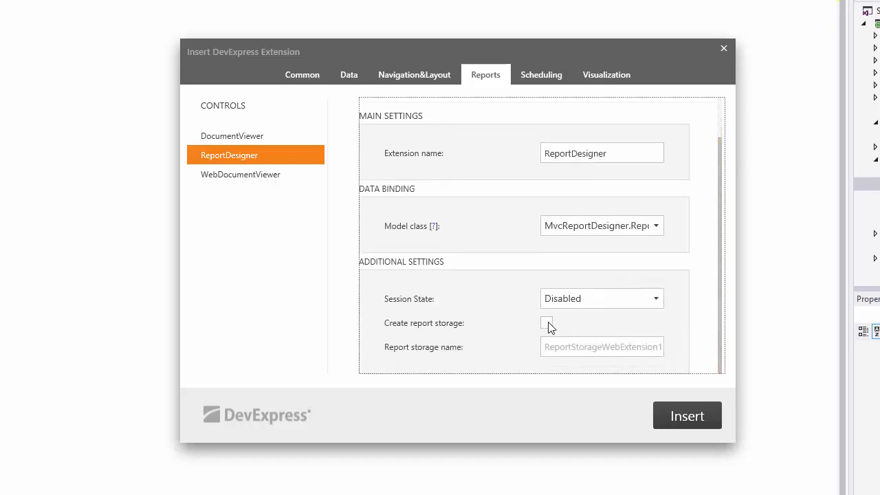
left_click(547, 321)
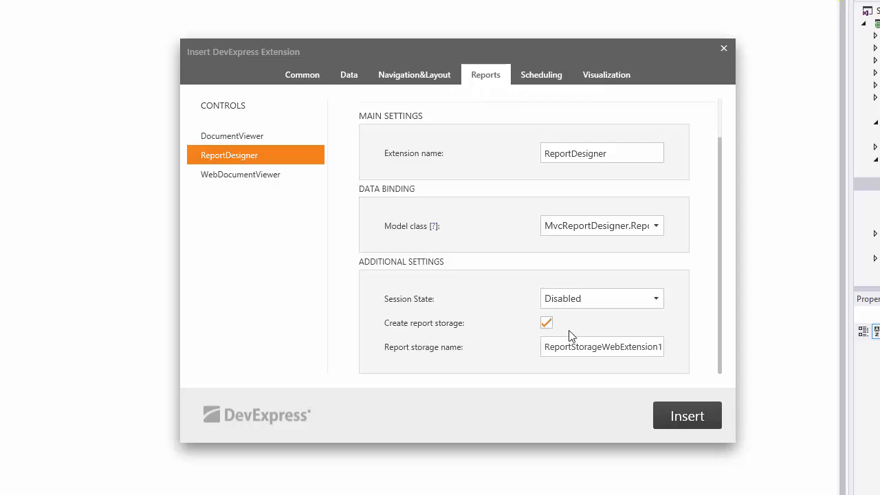
left_click(686, 415)
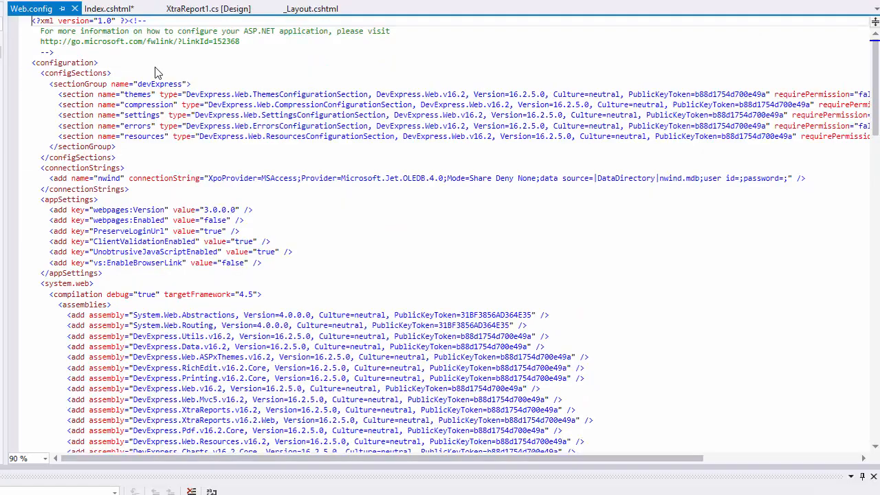
Inspect the generated ReportStorageWebExtension1 class and its SetData and GetData overrides.
left_click(69, 8)
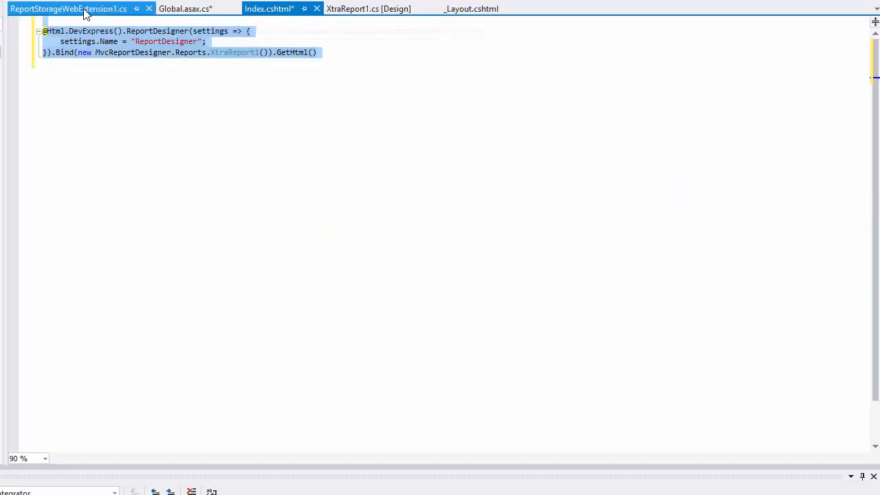
left_click(69, 9)
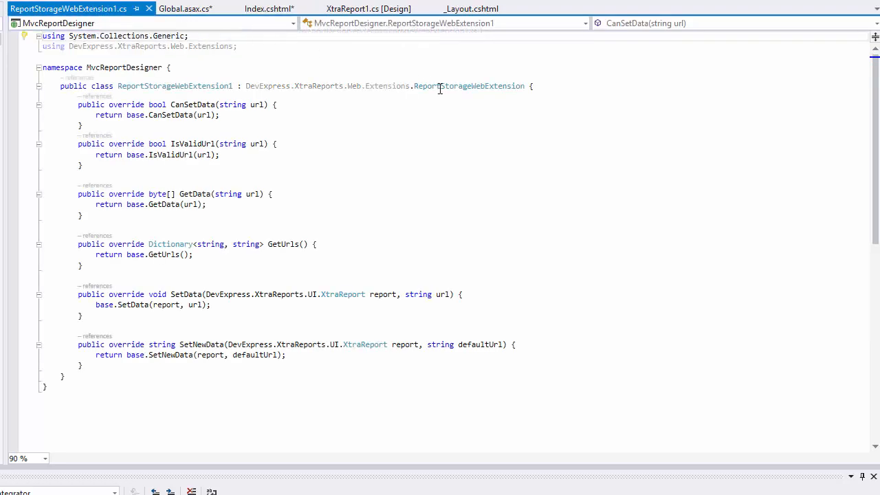
double_click(470, 85)
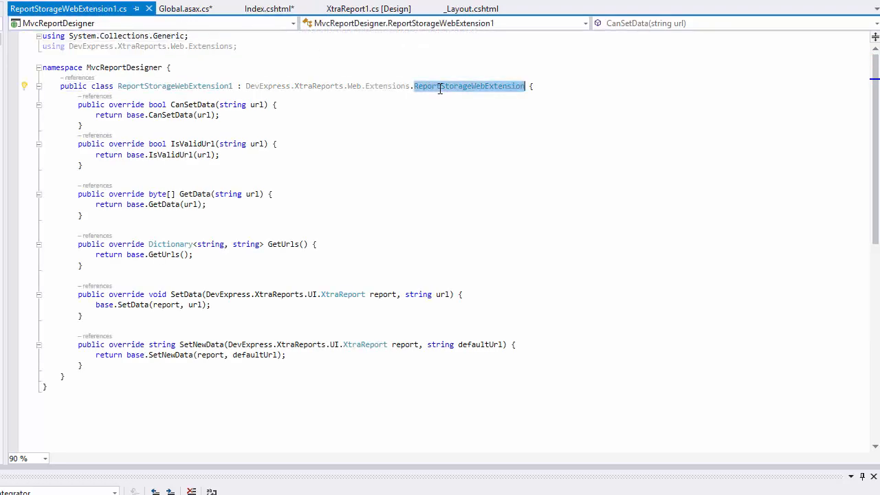
left_click(185, 294)
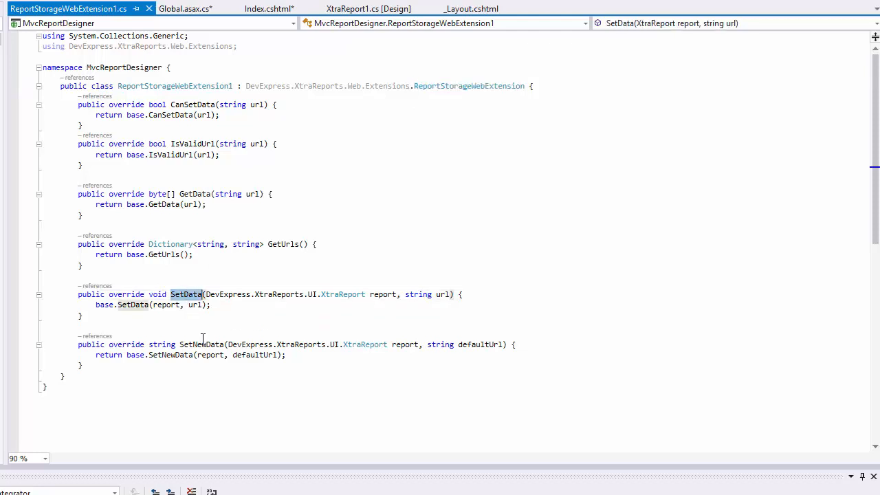
left_click(202, 344)
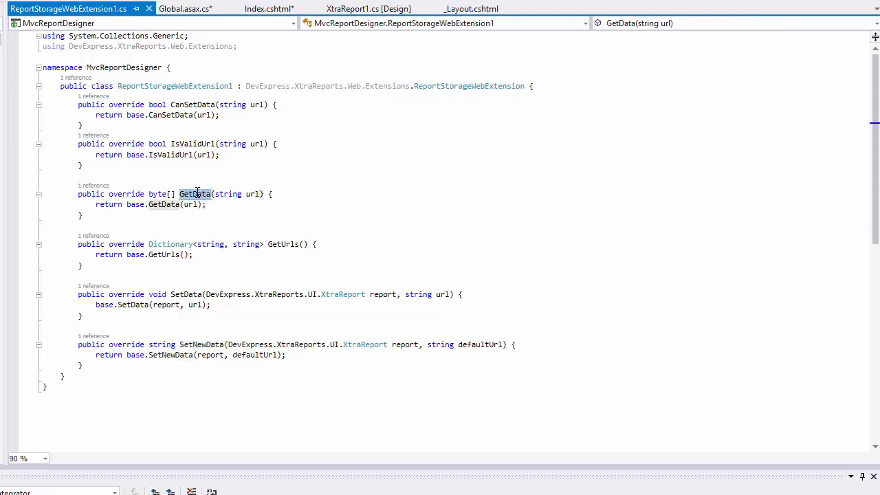
left_click(184, 8)
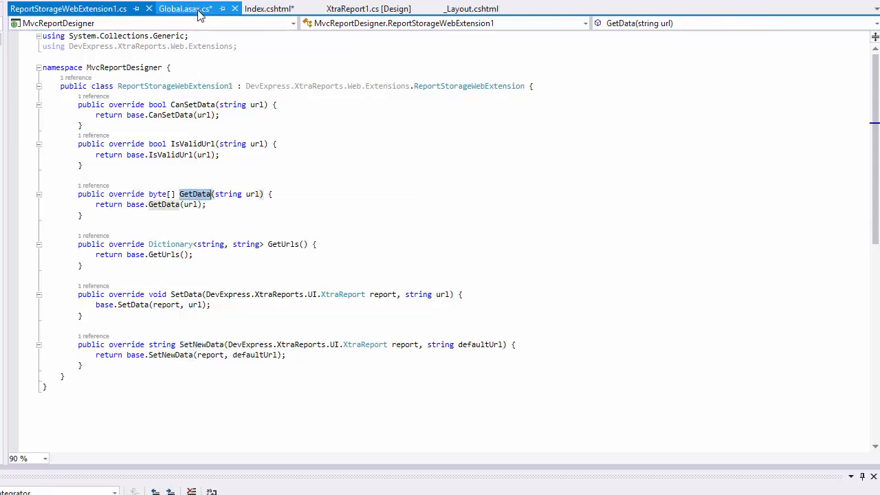
View the RegisterExtensionGlobal call for ReportStorageWebExtension1 in Global.asax.cs Application_Start.
left_click(180, 8)
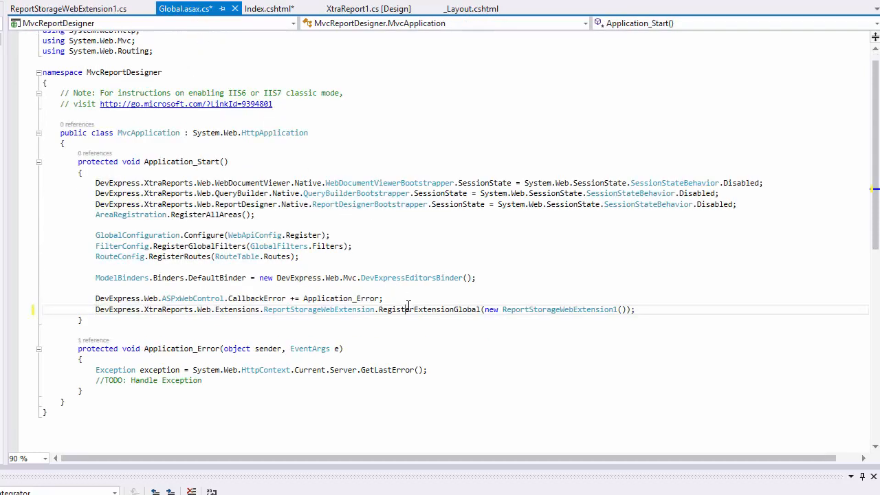
double_click(429, 309)
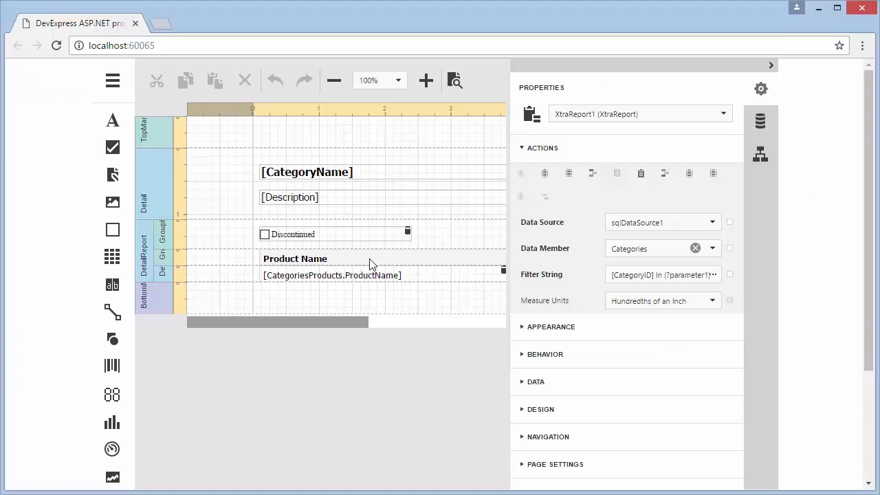
Show the designer's report menu and choose Save As.
left_click(113, 80)
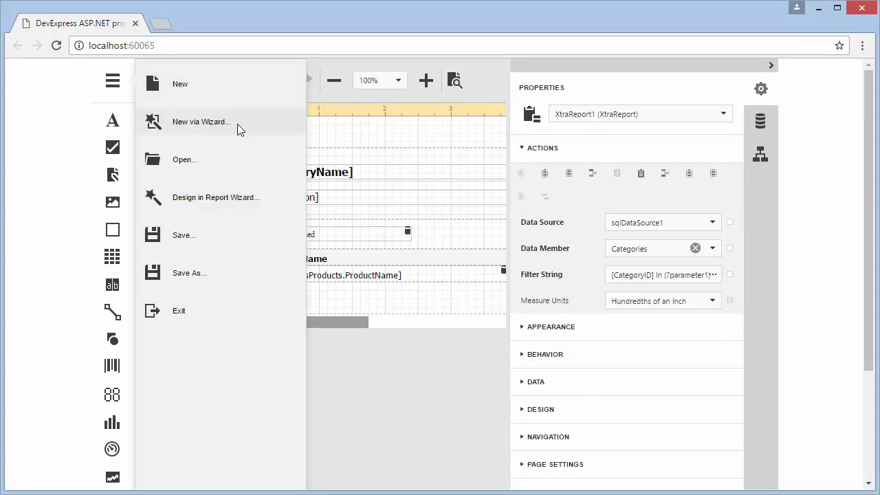
mouse_move(245, 276)
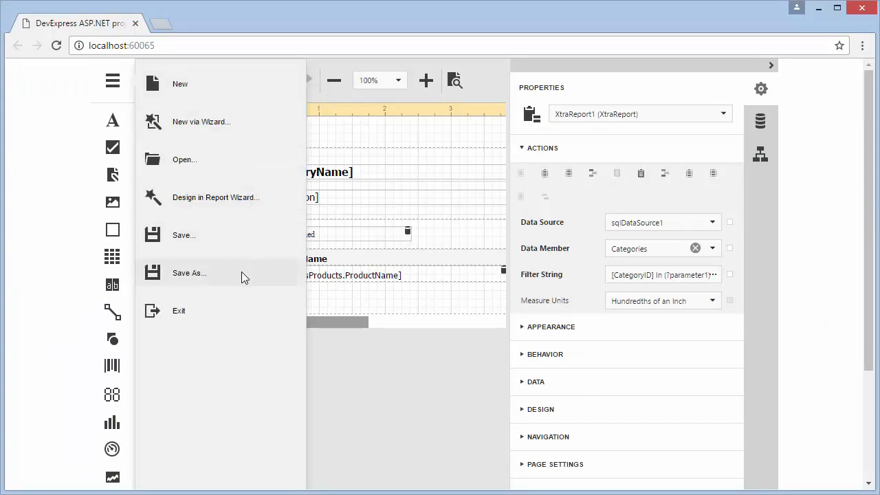
left_click(190, 272)
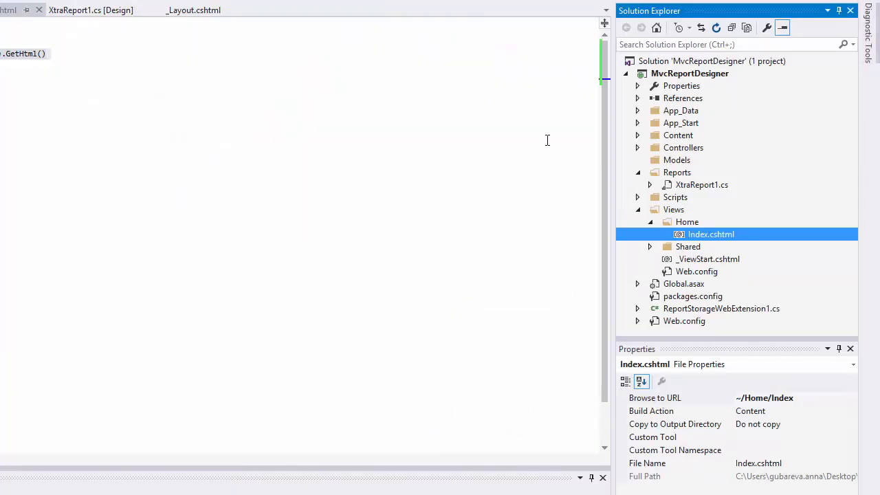
Add the existing CustomButton.png image to the MvcReportDesigner project.
right_click(690, 72)
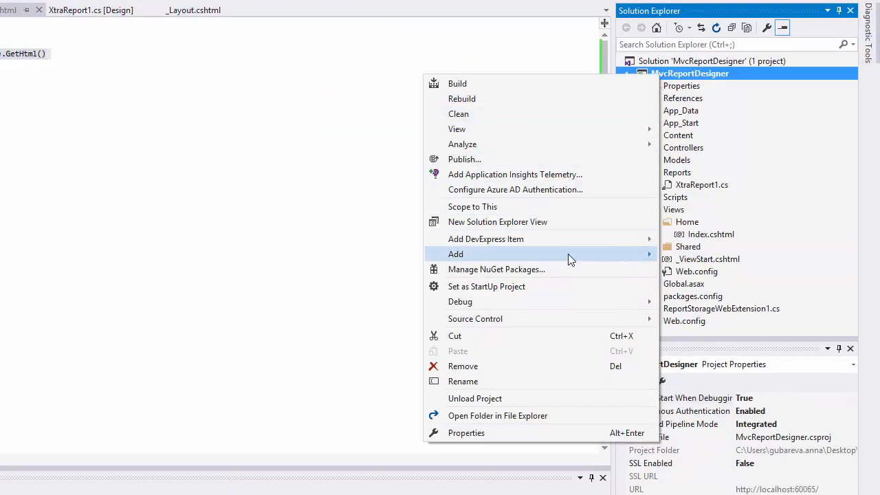
left_click(456, 253)
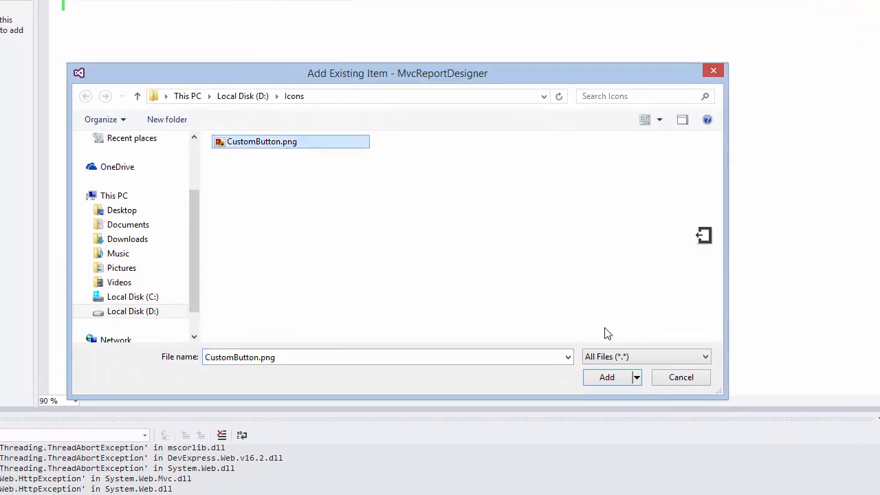
left_click(606, 376)
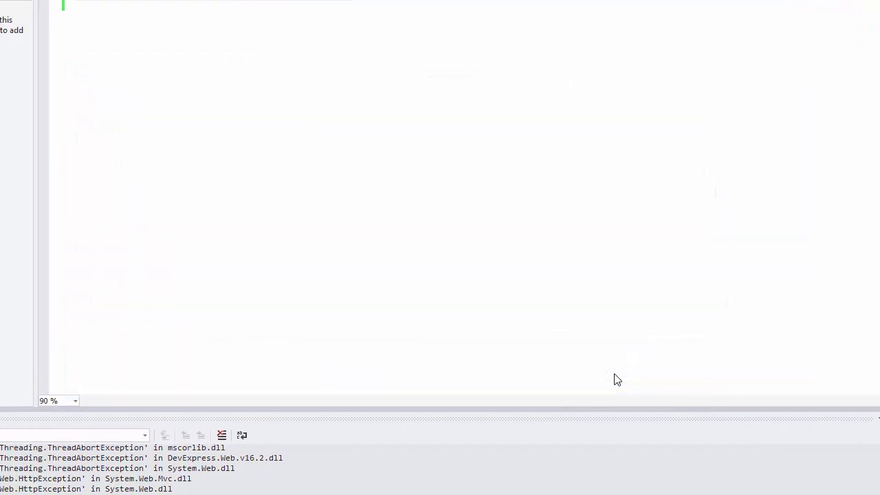
Create CustomButton.css with a .customButton rule using url(../CustomButton.png) and no-repeat.
right_click(690, 74)
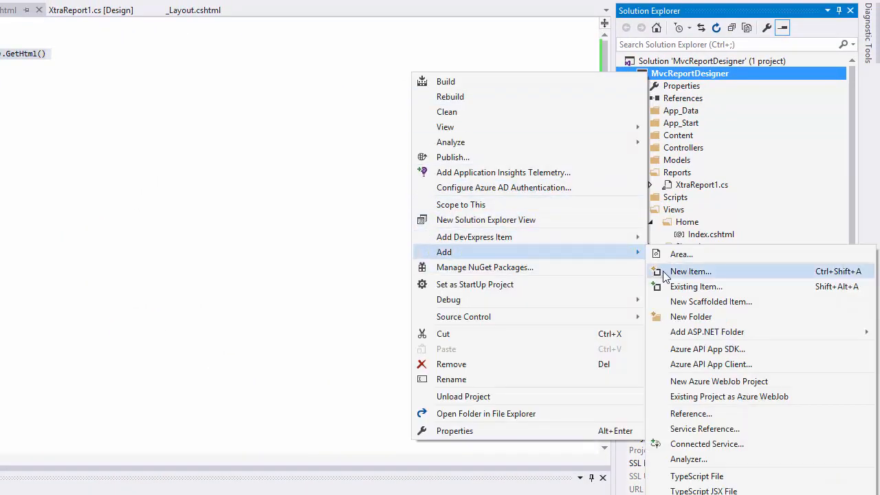
left_click(690, 271)
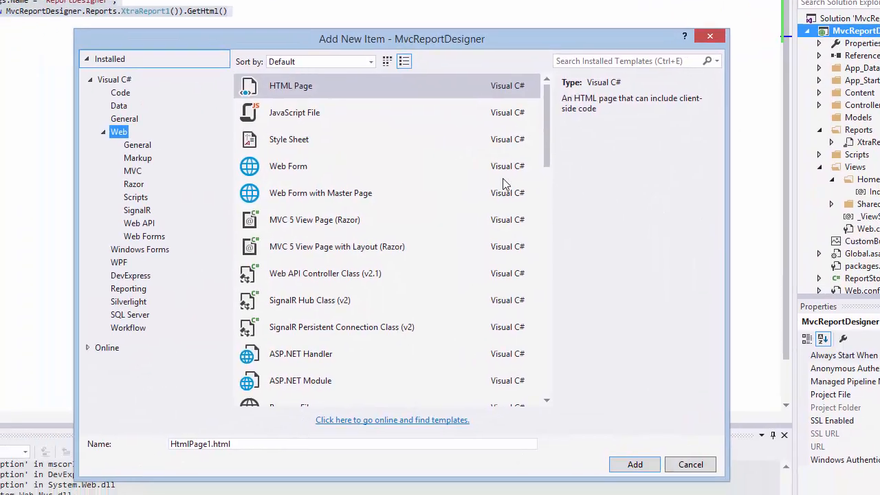
left_click(288, 139)
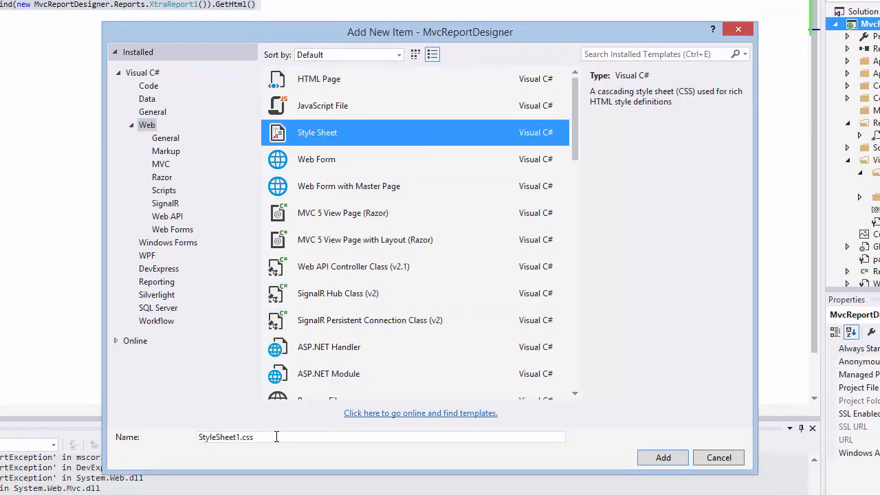
type("CustomButton.css")
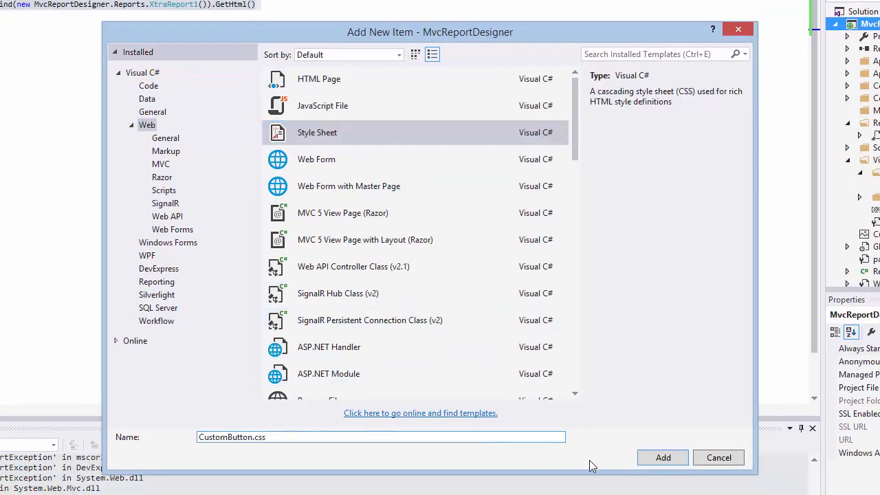
left_click(662, 457)
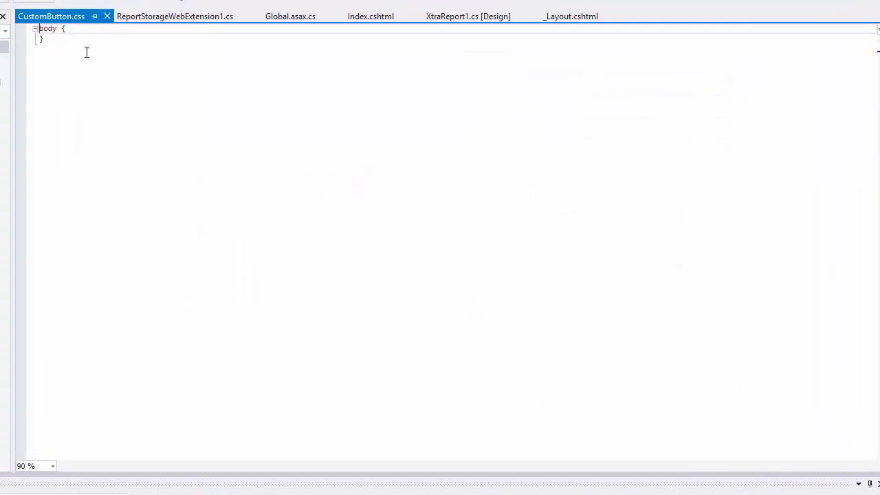
type(".customButton {")
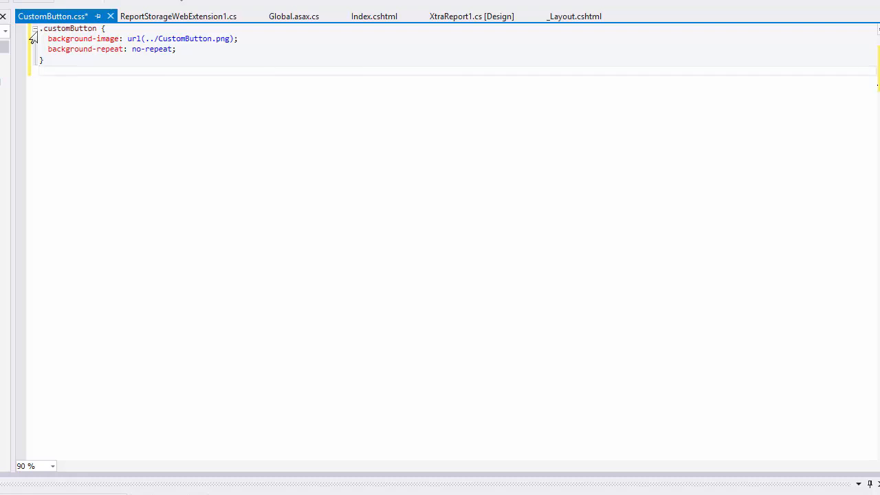
left_click(371, 17)
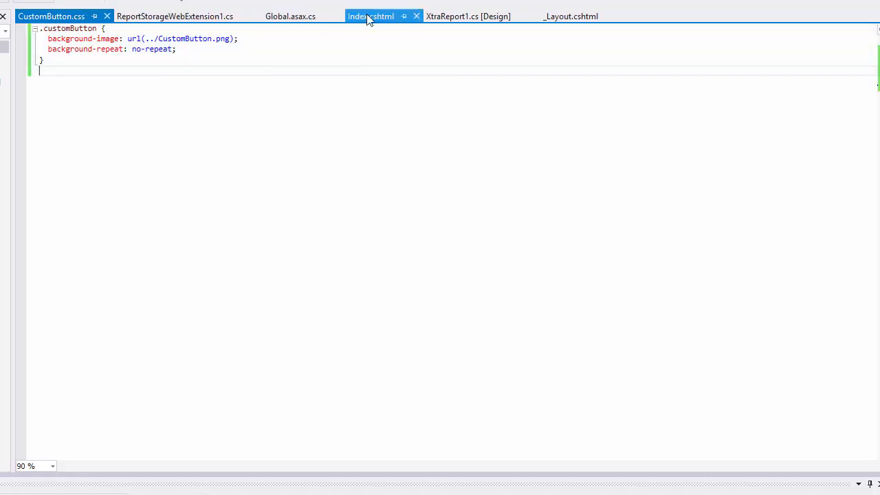
Link CustomButton.css, add a CustomizeMenuActions script pushing a Custom Command alerting Clicked, and wire ClientSideEvents.CustomizeMenuActions.
left_click(371, 17)
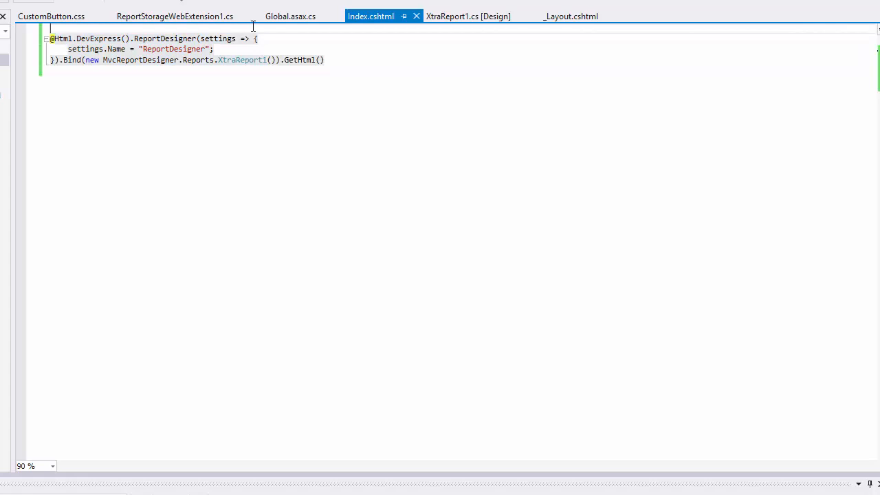
type("<link rel=\"stylesheet\" href=\"CustomButton.css\" />")
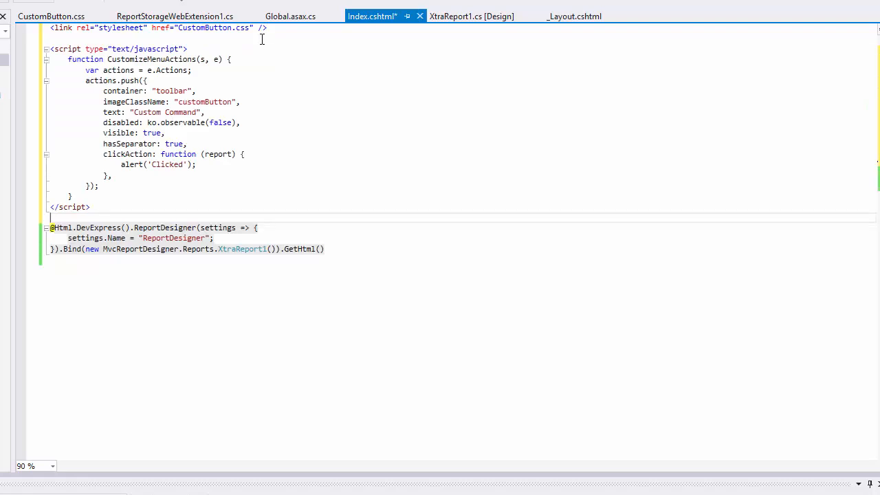
double_click(162, 68)
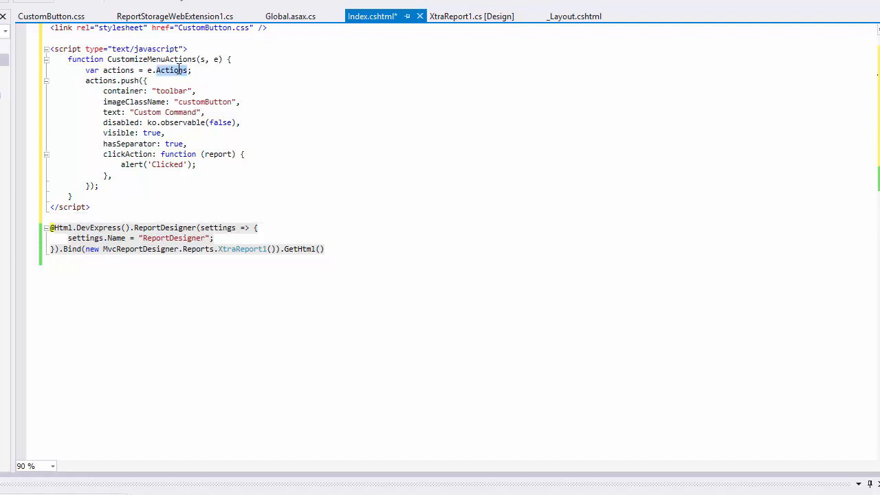
double_click(124, 91)
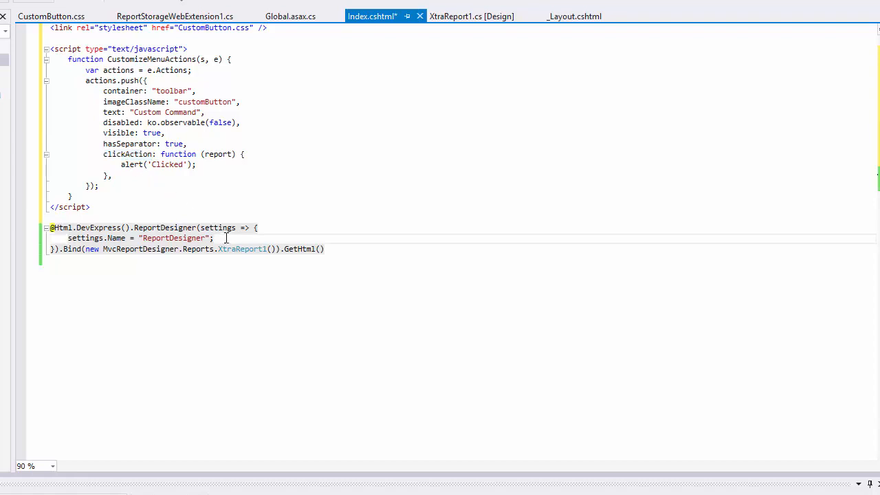
type("settings.ClientSideEvents.CustomizeMenuActions = \"CustomizeMenuActions\";")
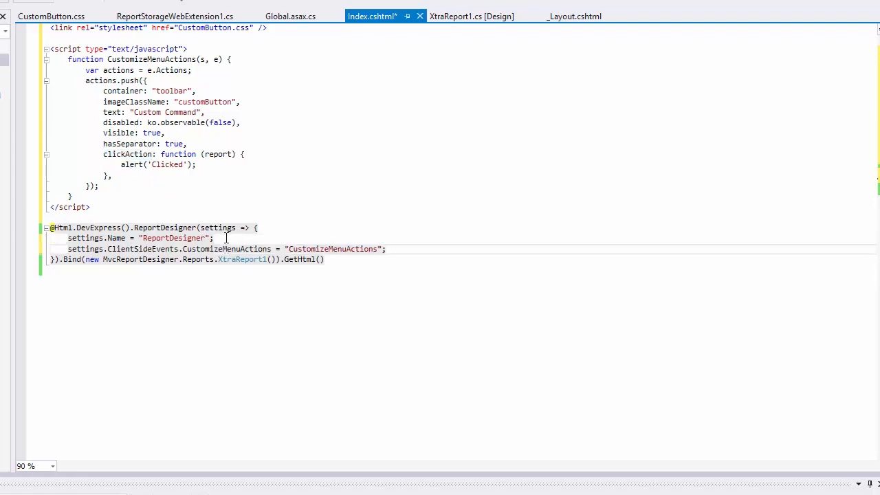
double_click(227, 249)
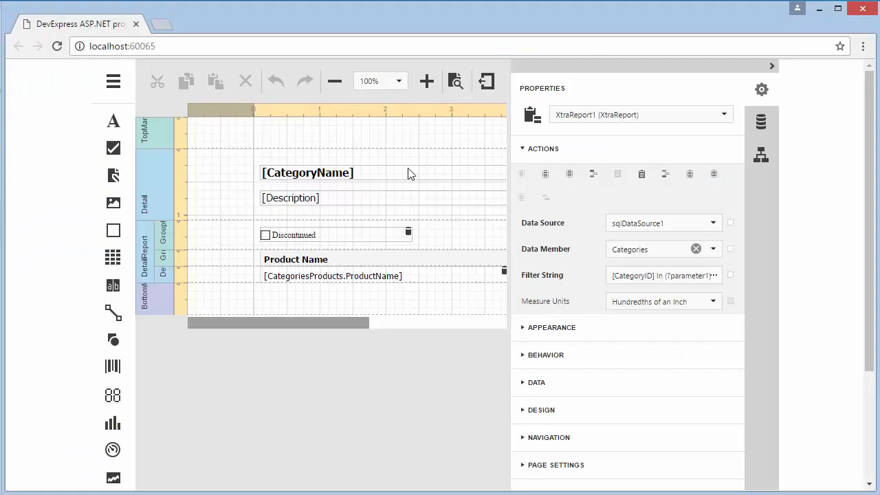
mouse_move(487, 81)
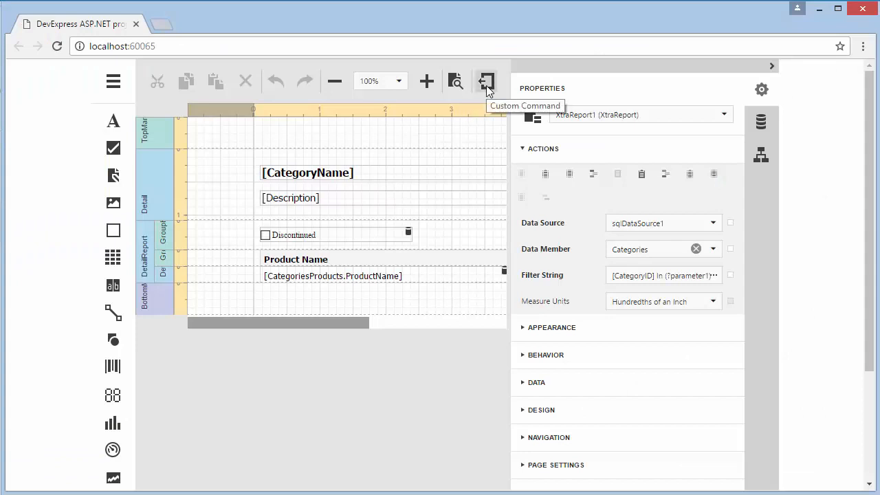
Run the Custom Command toolbar button and acknowledge its 'Clicked' alert.
left_click(486, 81)
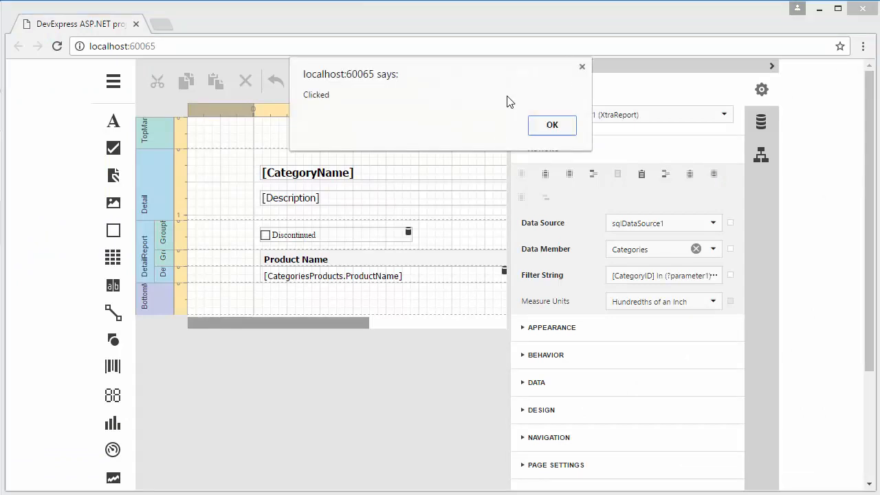
left_click(551, 124)
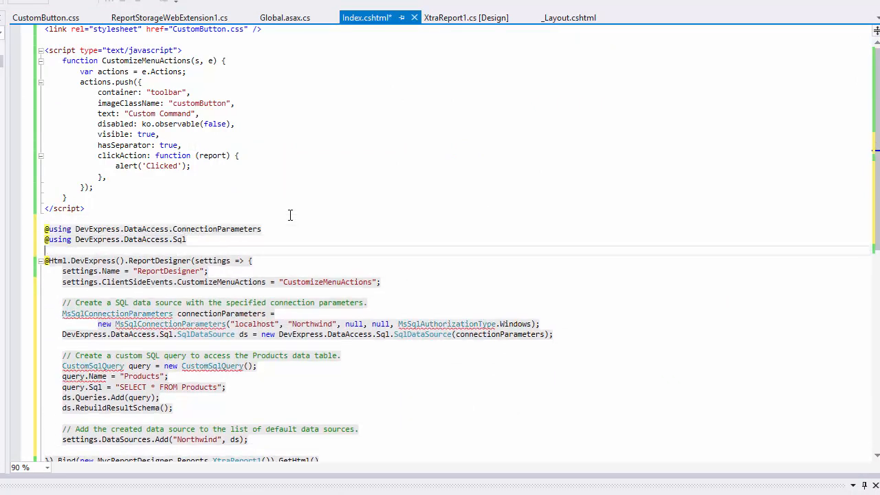
Add code in Index.cshtml registering a default 'Northwind' SqlDataSource with a Products query.
scroll("down", 3)
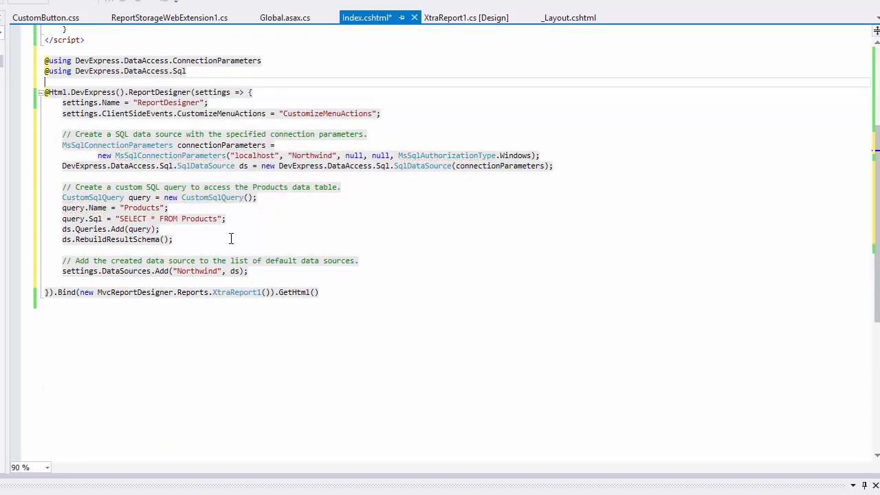
double_click(126, 271)
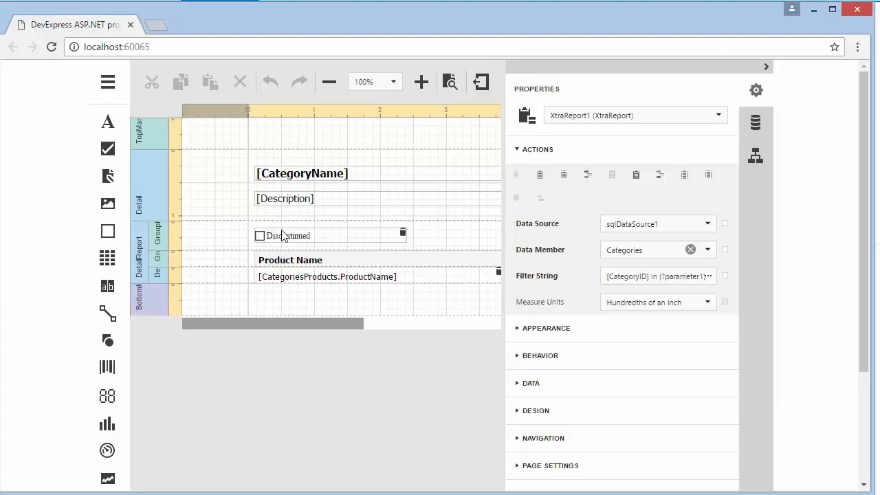
Add the Northwind data source to the report via the Field List, then return to Properties.
left_click(755, 123)
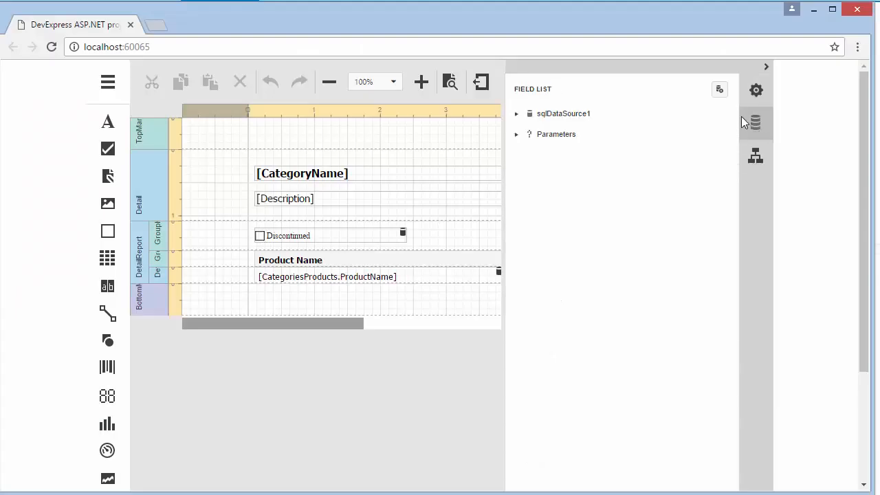
left_click(719, 89)
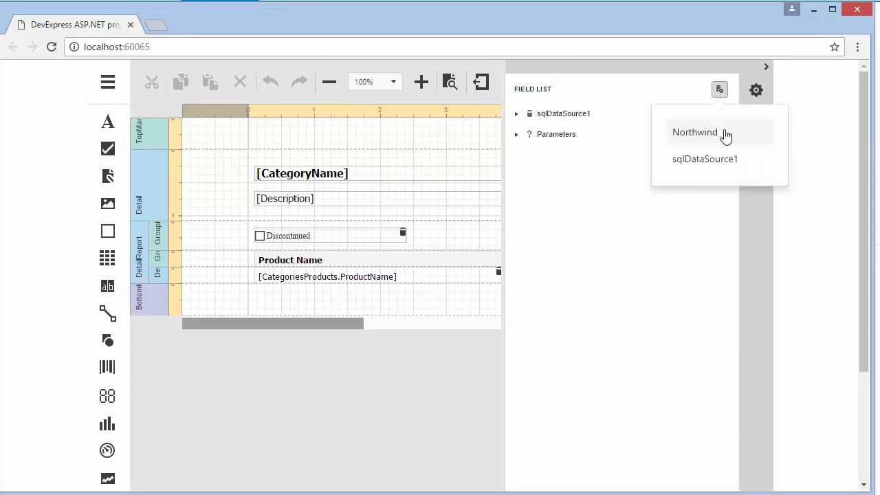
left_click(695, 132)
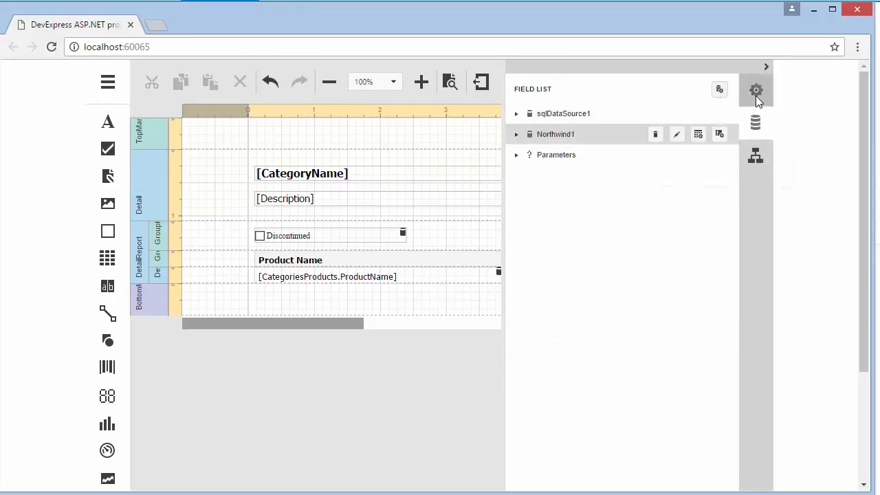
left_click(756, 91)
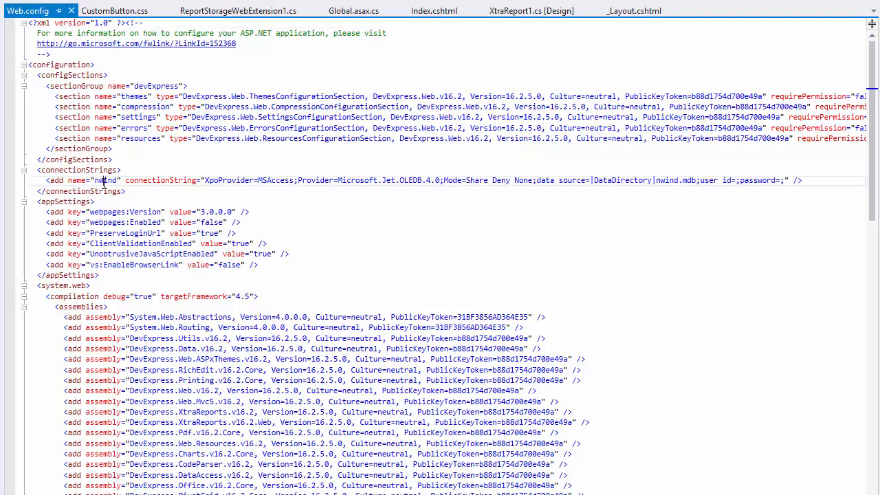
Highlight the nwind connection string in Web.config's connectionStrings section and relaunch the designer.
double_click(104, 180)
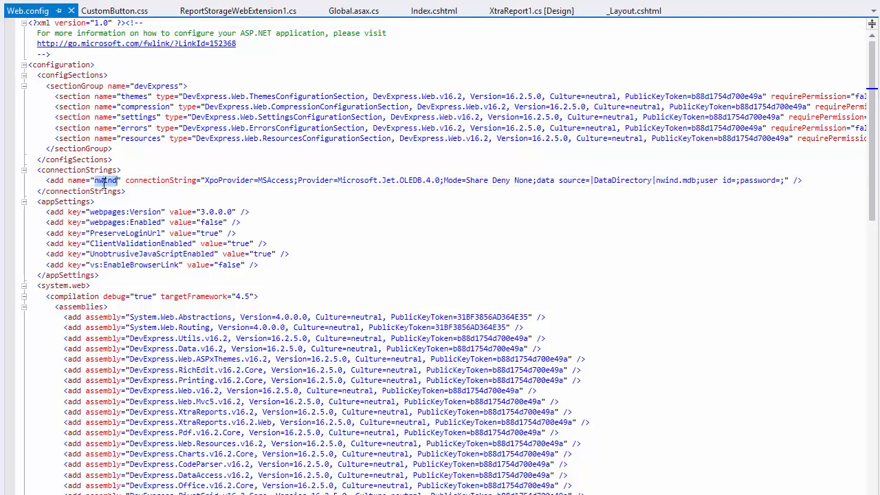
left_click(354, 11)
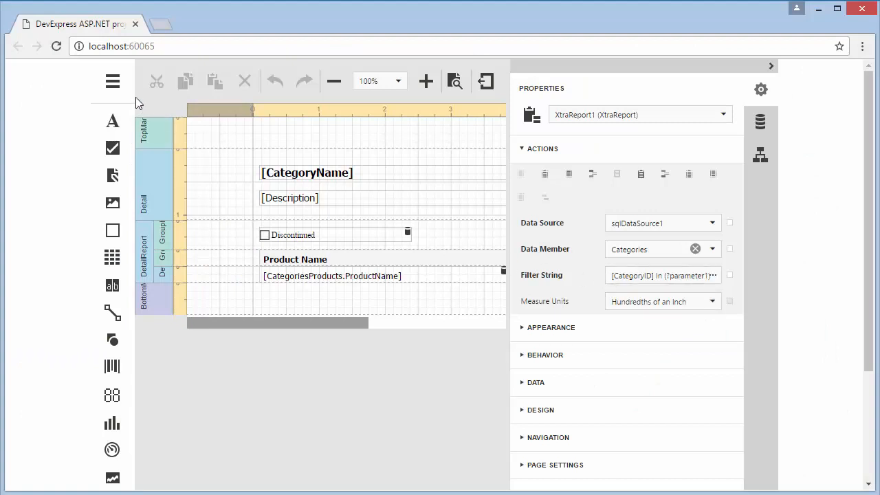
Create a new SQL data source from the nwind connection with all tables through the Data Source Wizard.
left_click(113, 82)
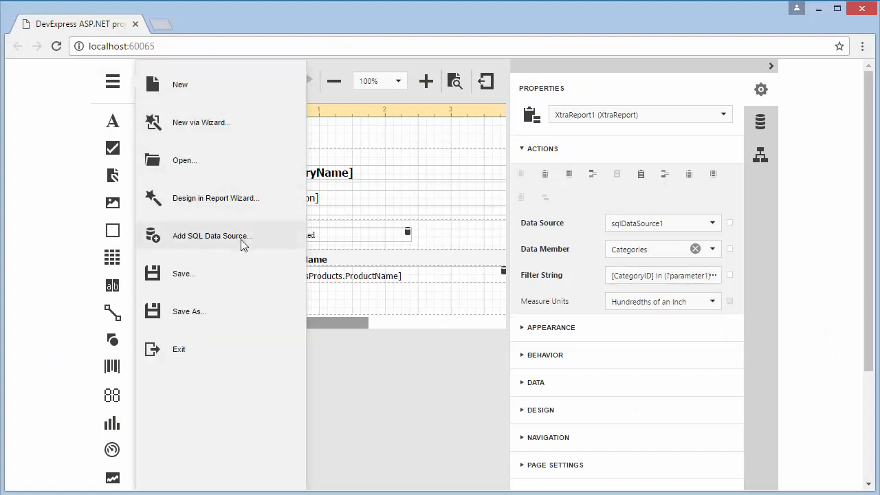
left_click(212, 235)
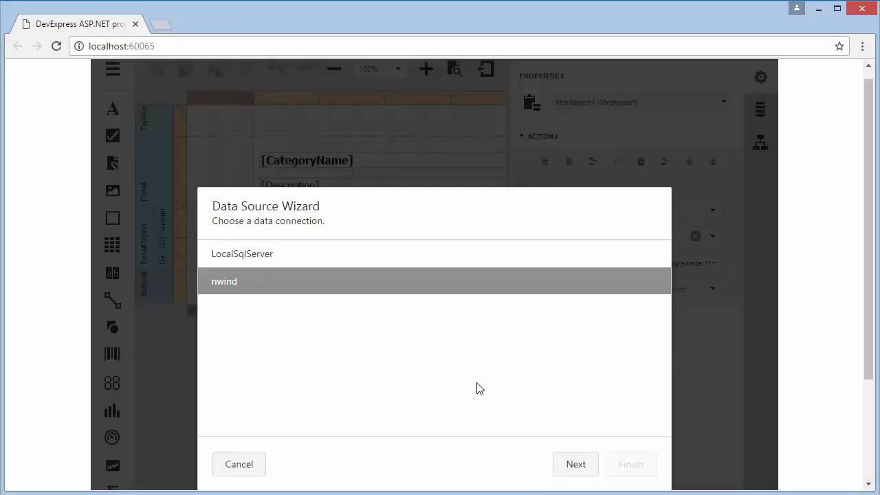
left_click(575, 464)
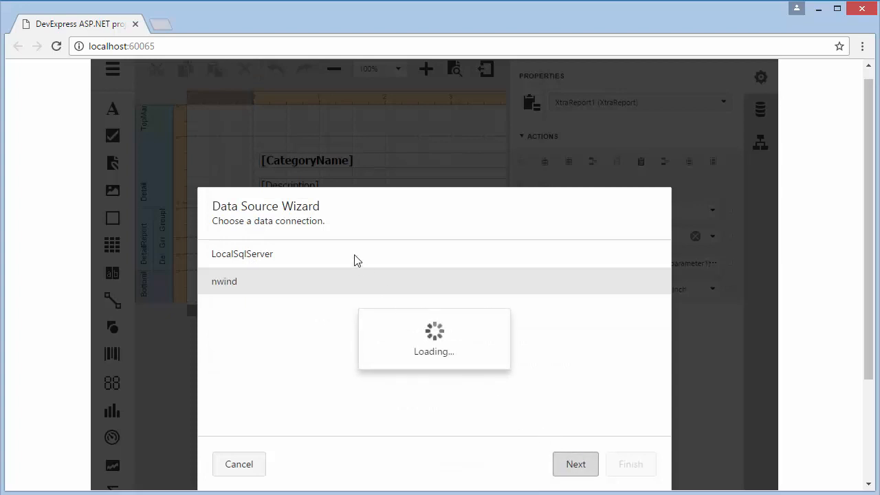
left_click(575, 465)
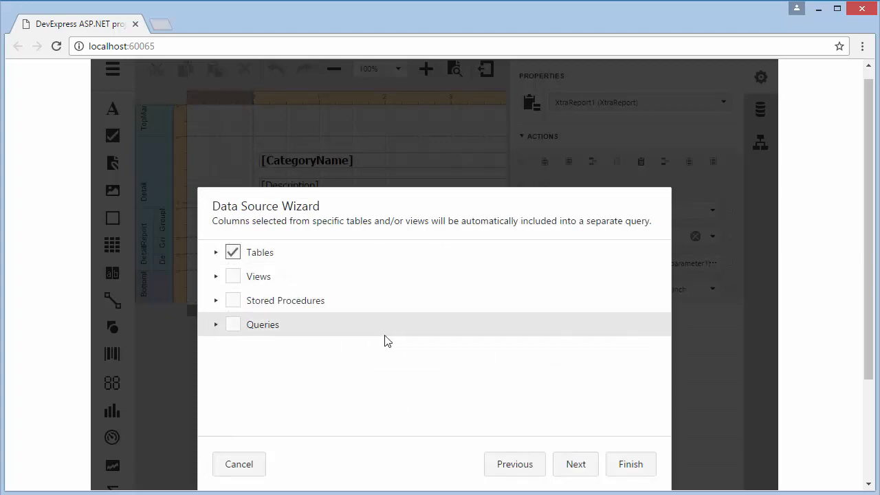
left_click(575, 465)
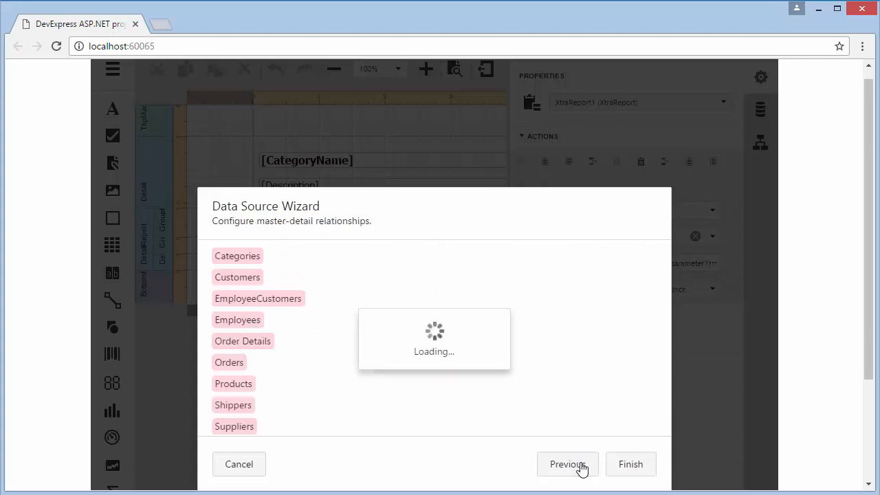
left_click(566, 463)
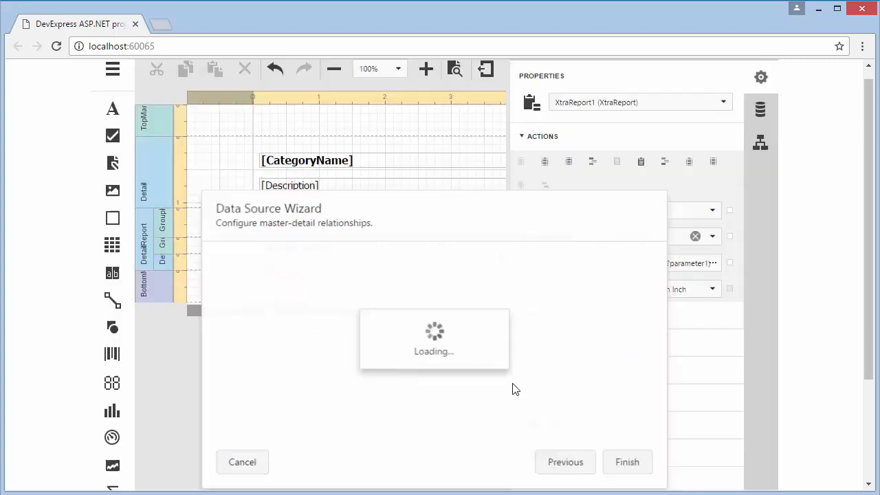
left_click(627, 462)
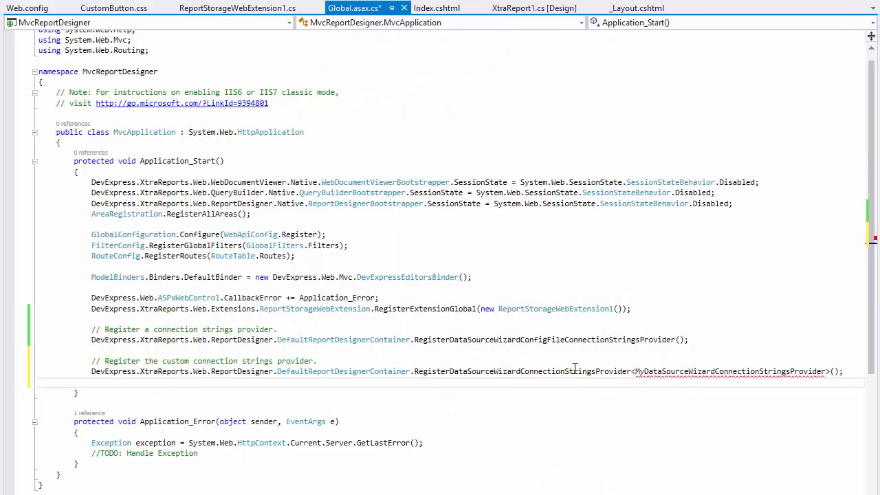
Register the config-file and MyDataSourceWizardConnectionStringsProvider providers in Application_Start of Global.asax.cs.
double_click(731, 371)
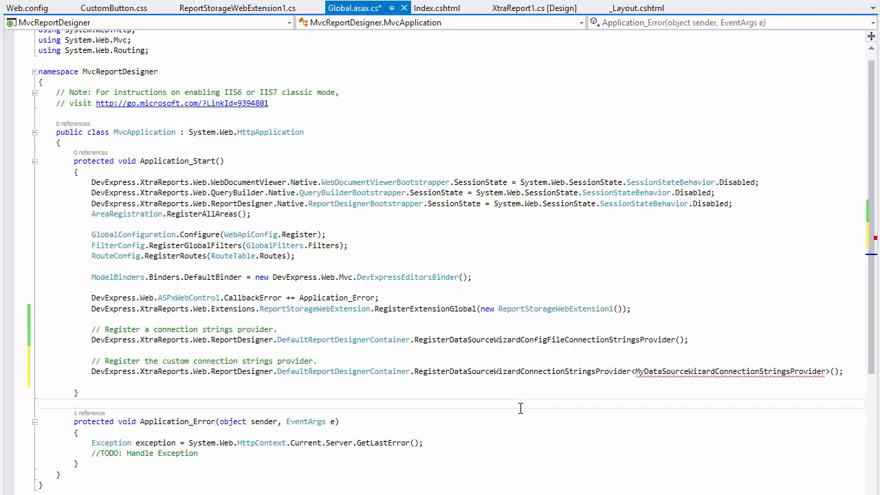
left_click(632, 8)
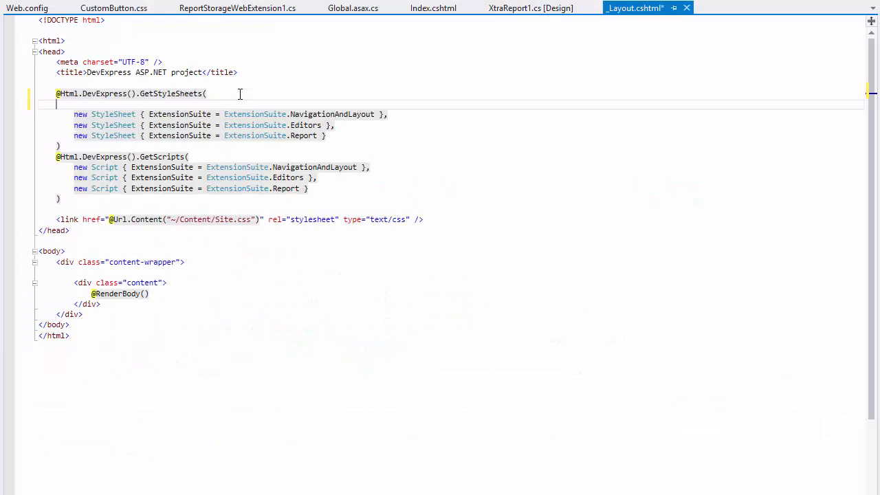
Add ASPxWebClientUIControl.ColorSchemeDark to GetStyleSheets in _Layout.cshtml and view the dark designer.
type("ASPxWebClientUIControl.ColorSchemeDark,")
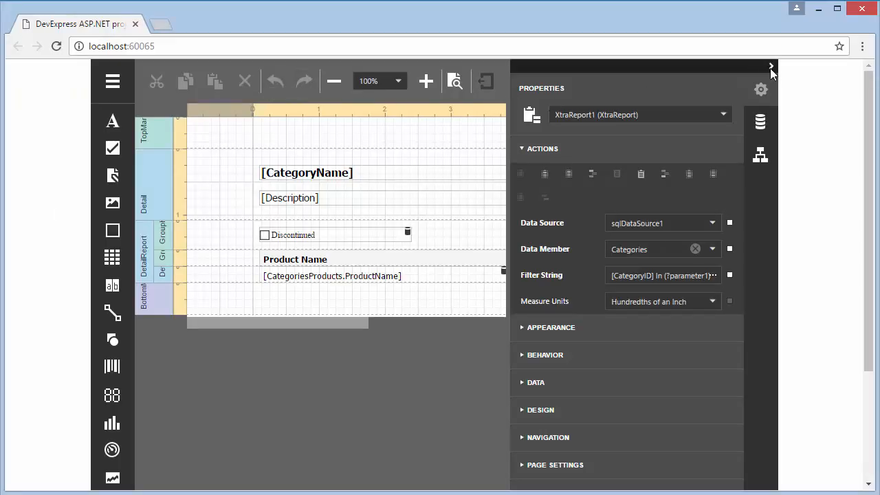
left_click(770, 66)
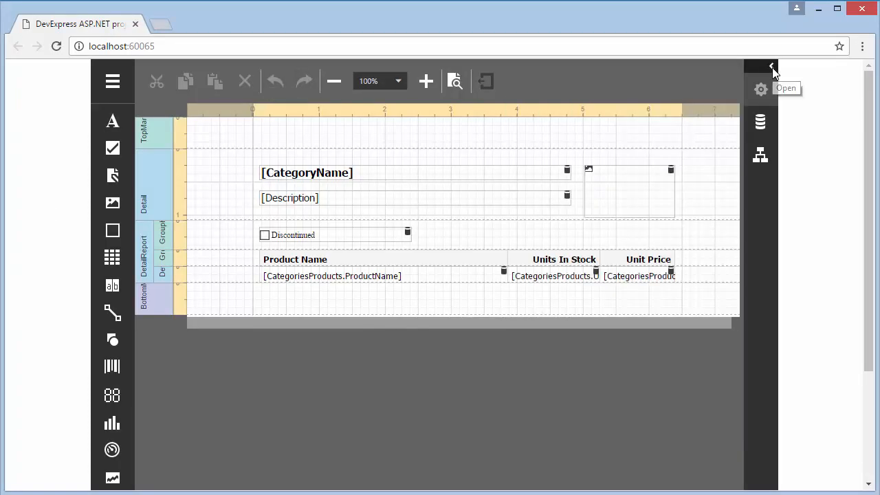
left_click(770, 66)
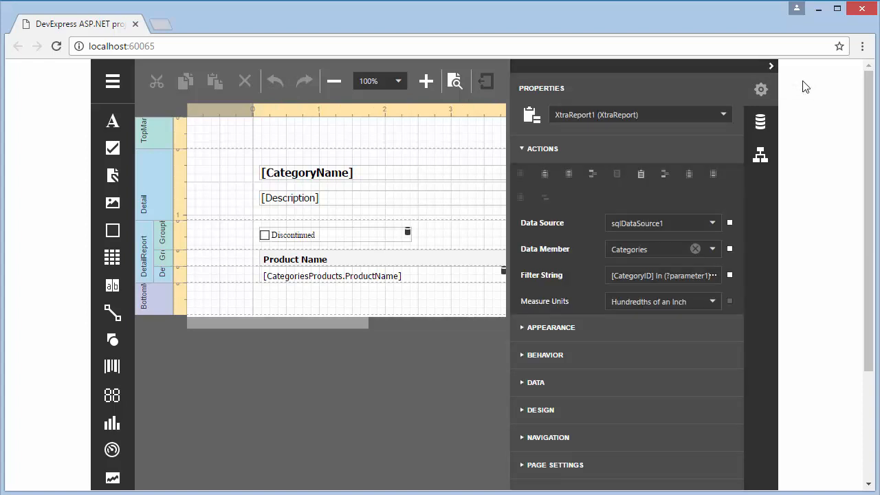